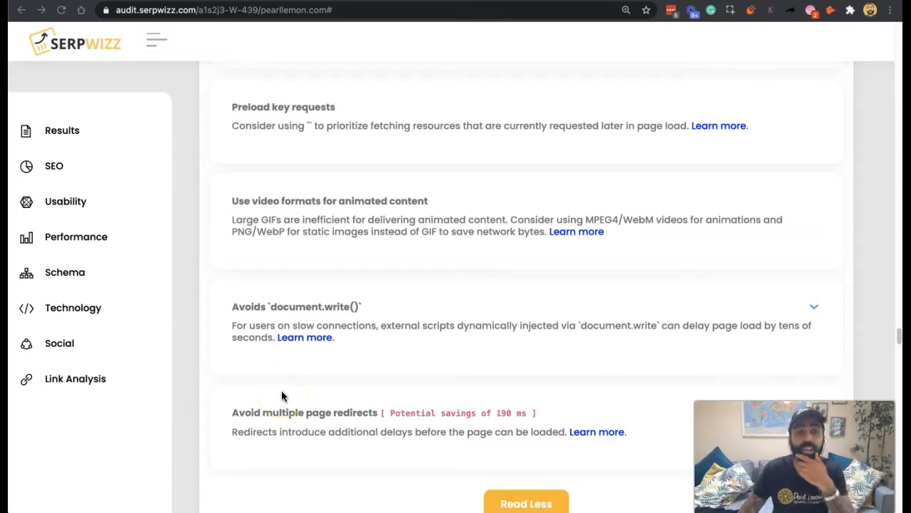
{"action": "mouse_move", "coordinate": [292, 391]}
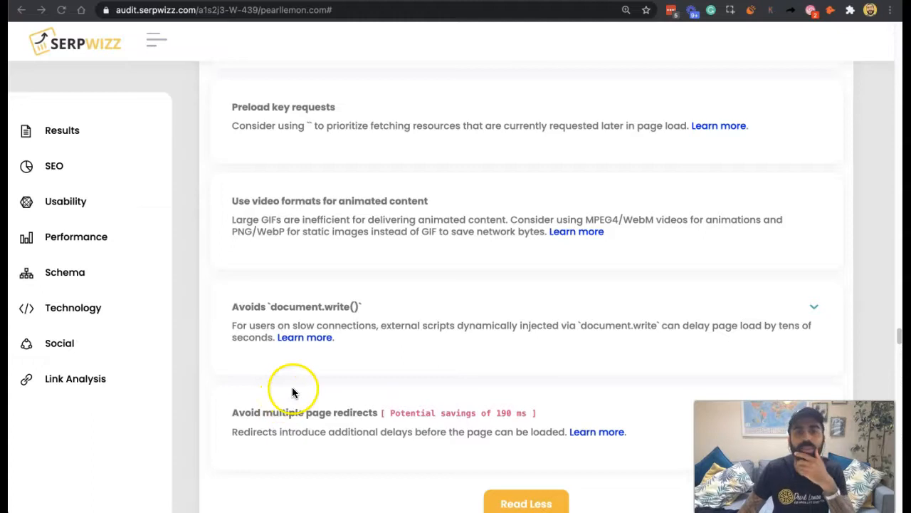
{"action": "mouse_move", "coordinate": [297, 300]}
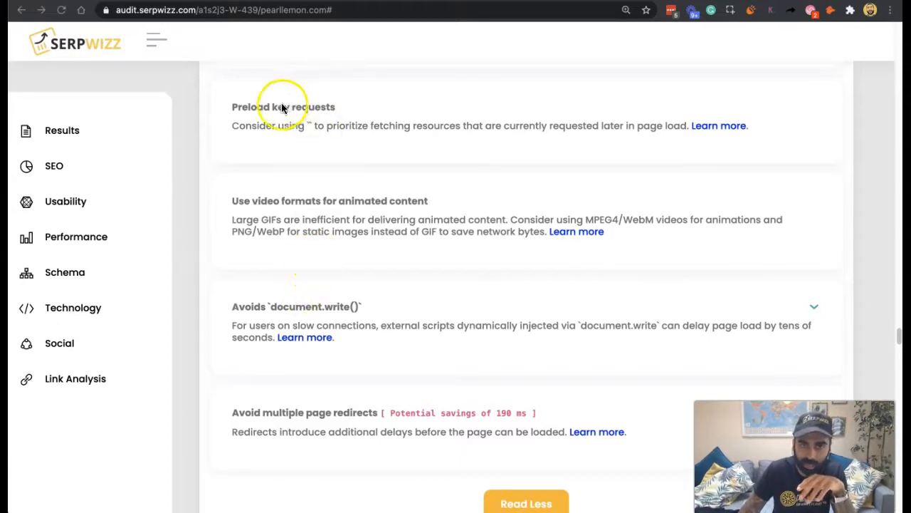
{"action": "mouse_move", "coordinate": [312, 129]}
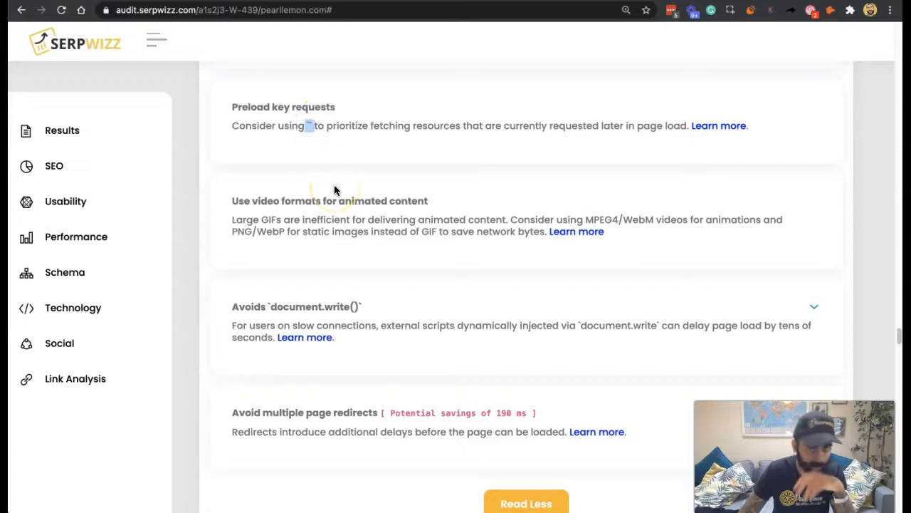
{"action": "mouse_move", "coordinate": [281, 141]}
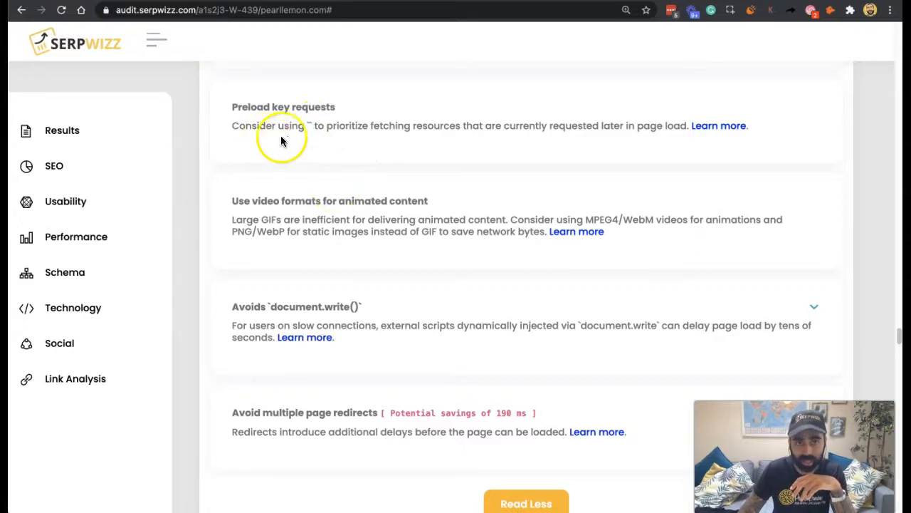
{"action": "mouse_move", "coordinate": [349, 145]}
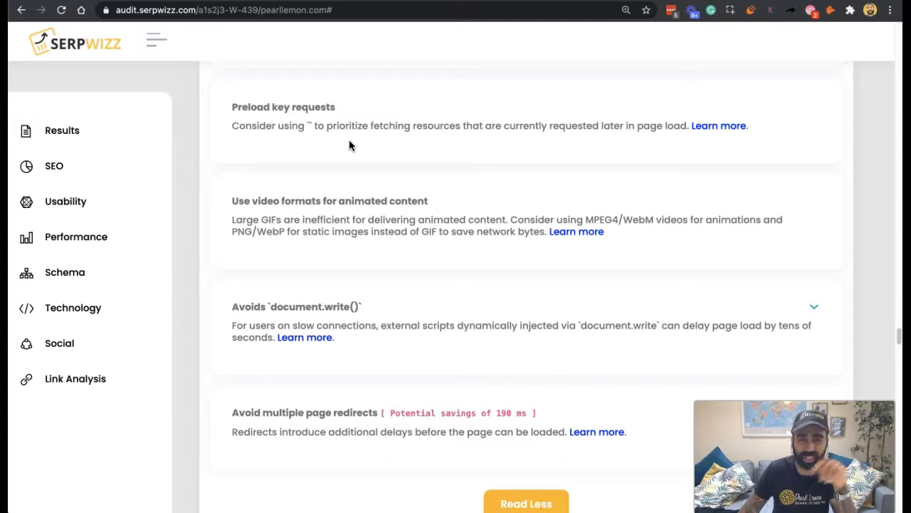
{"action": "mouse_move", "coordinate": [317, 150]}
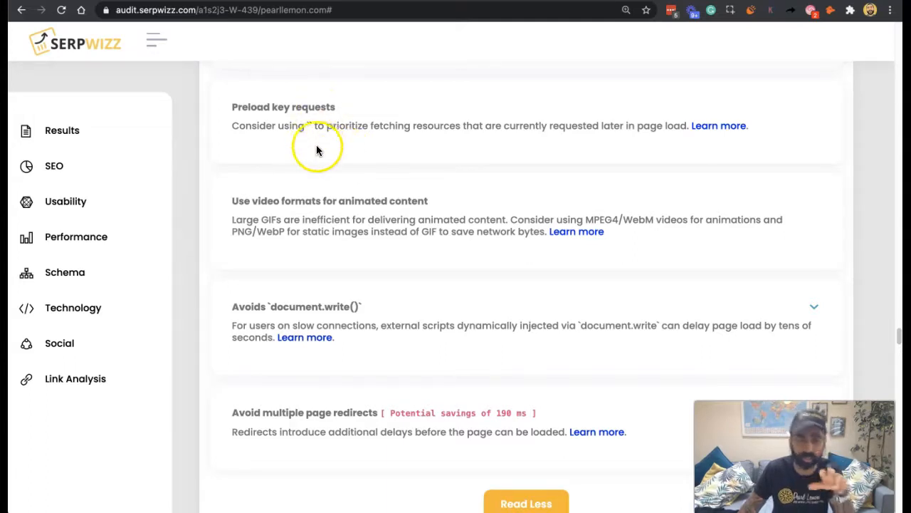
{"action": "mouse_move", "coordinate": [312, 146]}
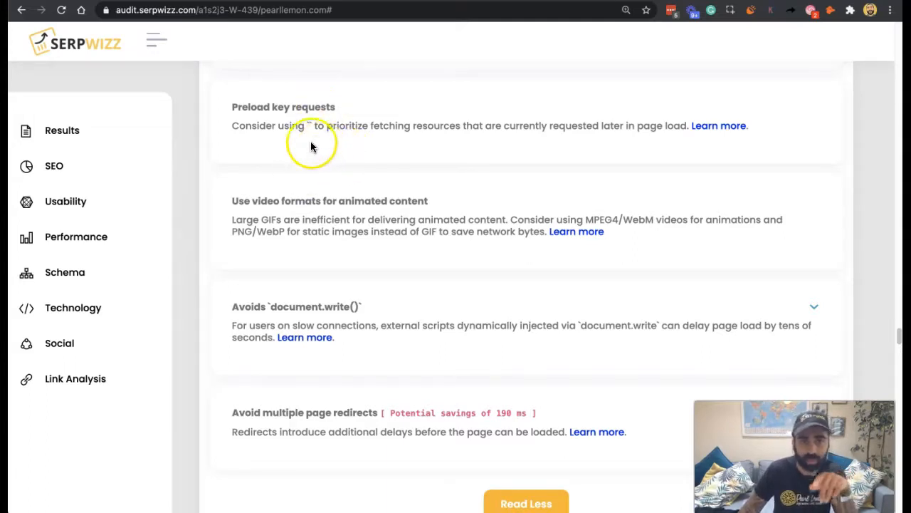
{"action": "mouse_move", "coordinate": [371, 148]}
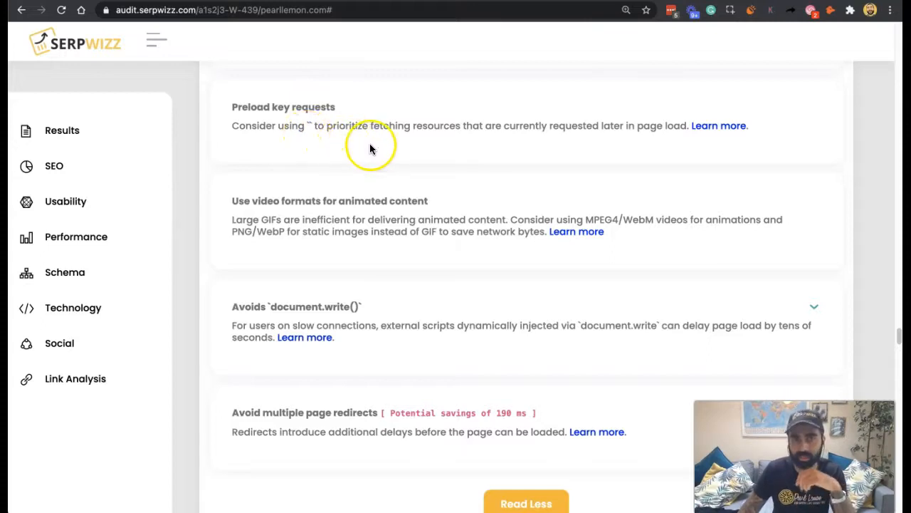
{"action": "mouse_move", "coordinate": [496, 148]}
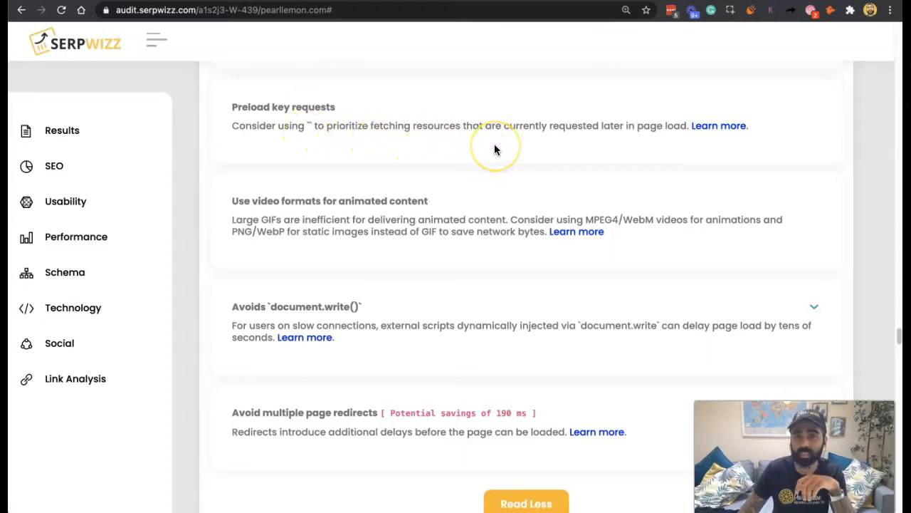
{"action": "mouse_move", "coordinate": [527, 148]}
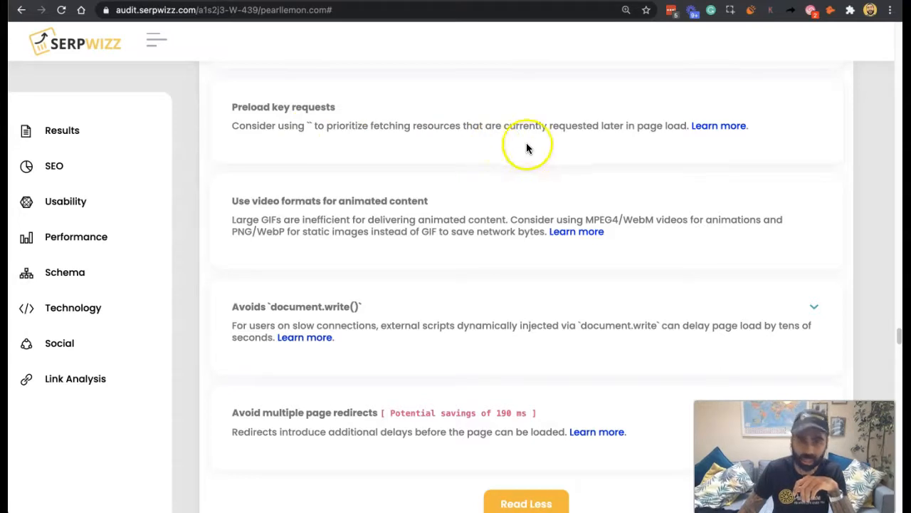
{"action": "mouse_move", "coordinate": [529, 145]}
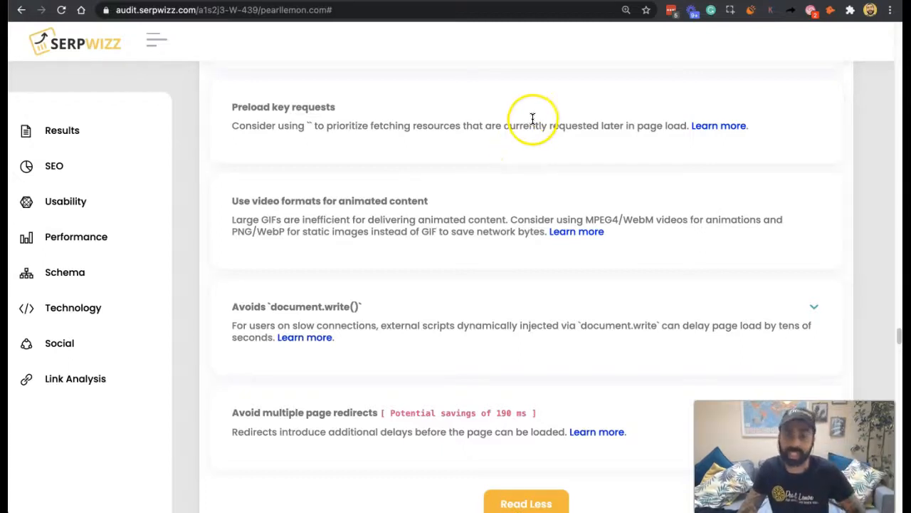
{"action": "mouse_move", "coordinate": [509, 198]}
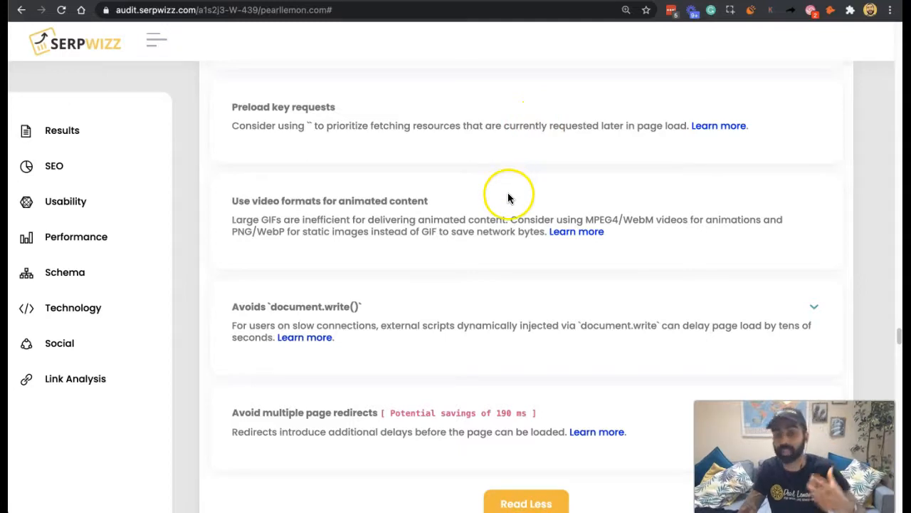
Read the Preload key requests guide down to how Lighthouse flags preload candidates and its example request chain
{"action": "left_click", "coordinate": [718, 125]}
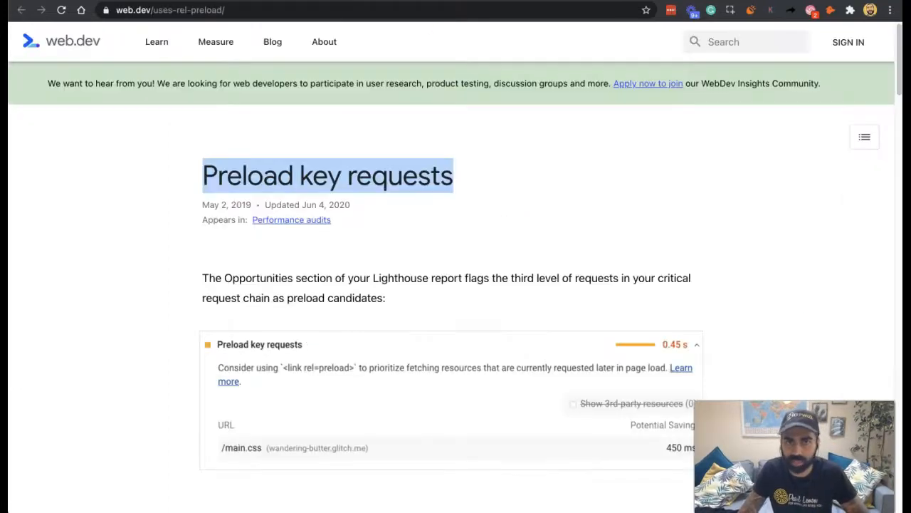
{"action": "scroll", "scroll_direction": "down", "scroll_amount": 3}
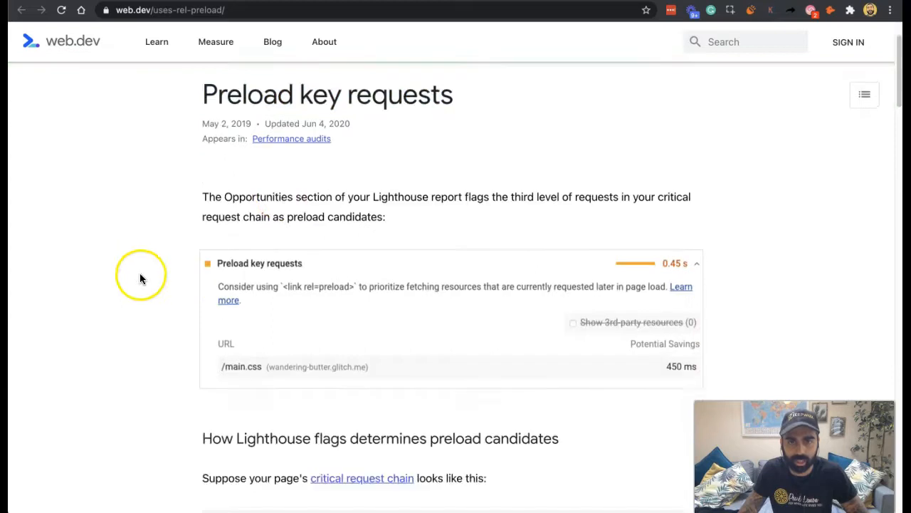
{"action": "mouse_move", "coordinate": [562, 231]}
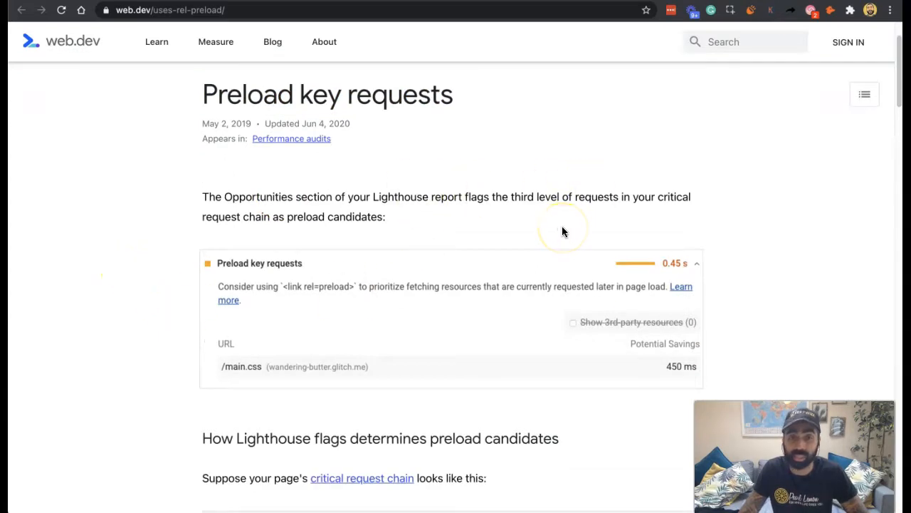
{"action": "mouse_move", "coordinate": [563, 230]}
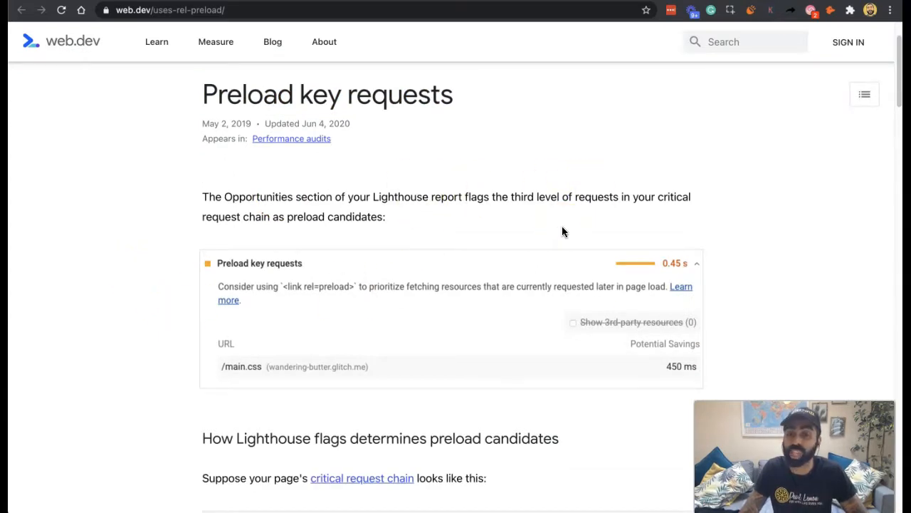
{"action": "mouse_move", "coordinate": [626, 262]}
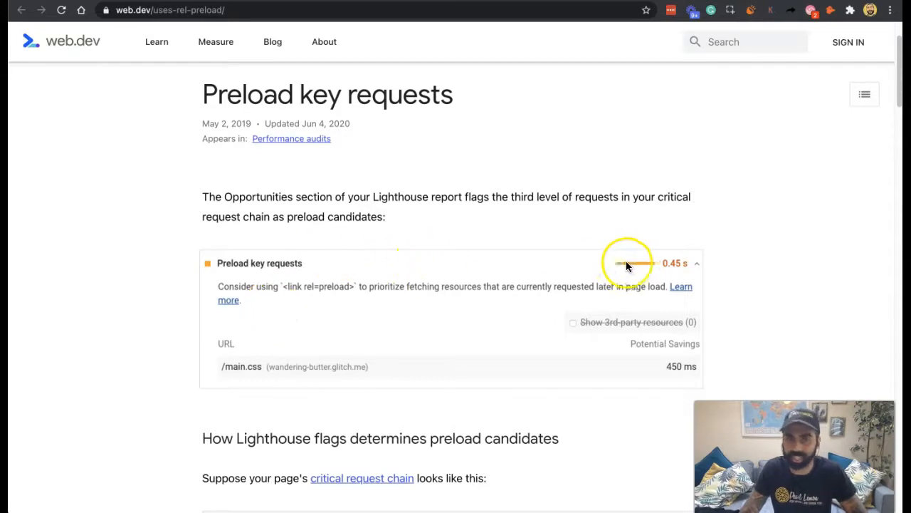
{"action": "mouse_move", "coordinate": [580, 229]}
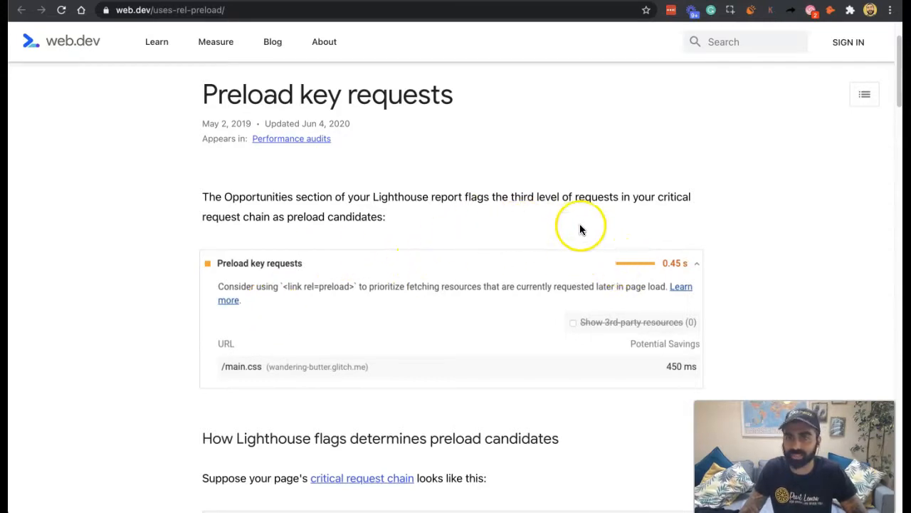
{"action": "scroll", "scroll_direction": "down", "scroll_amount": 3}
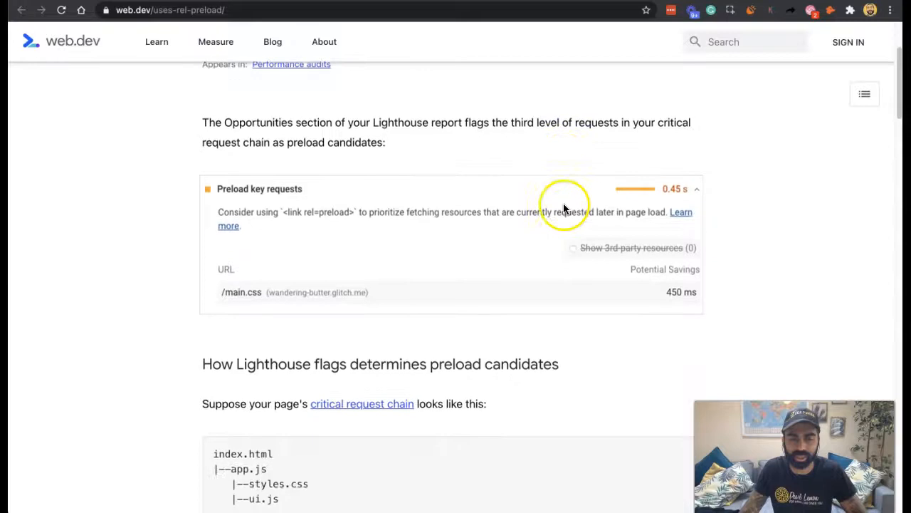
{"action": "scroll", "scroll_direction": "down", "scroll_amount": 3}
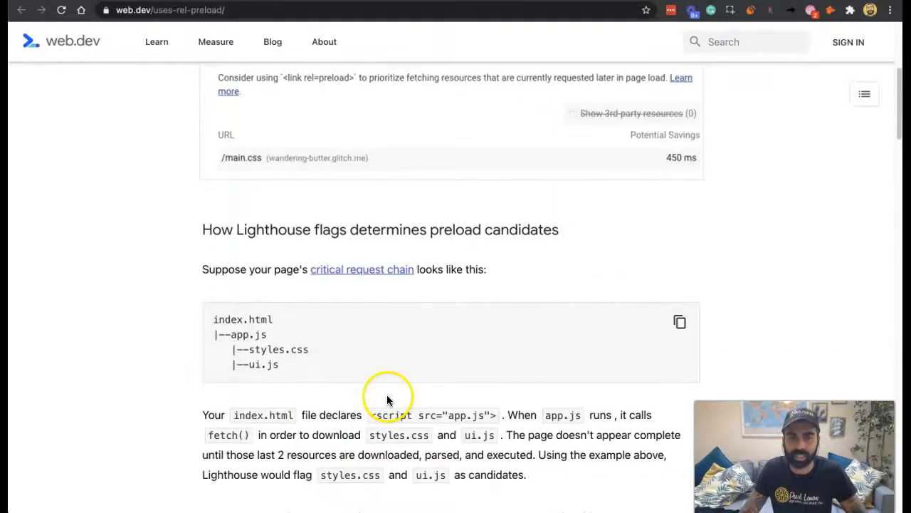
{"action": "scroll", "scroll_direction": "down", "scroll_amount": 3}
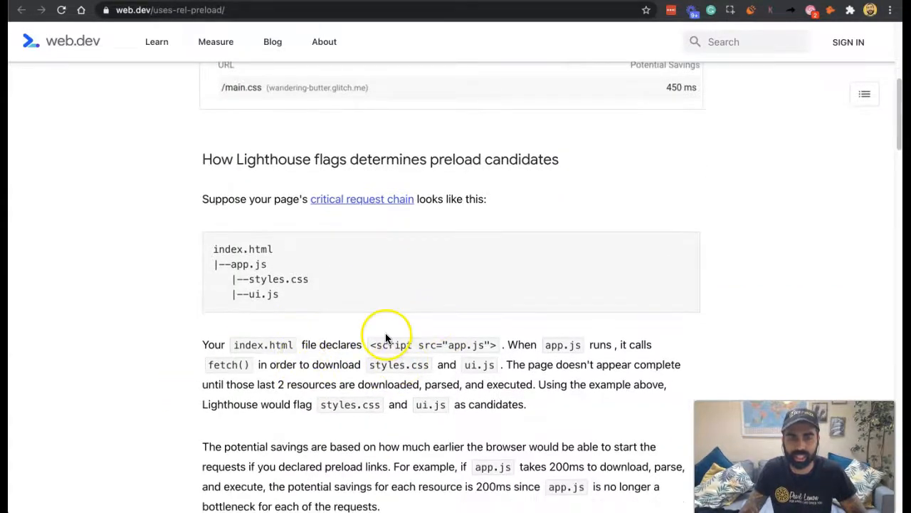
{"action": "mouse_move", "coordinate": [202, 287]}
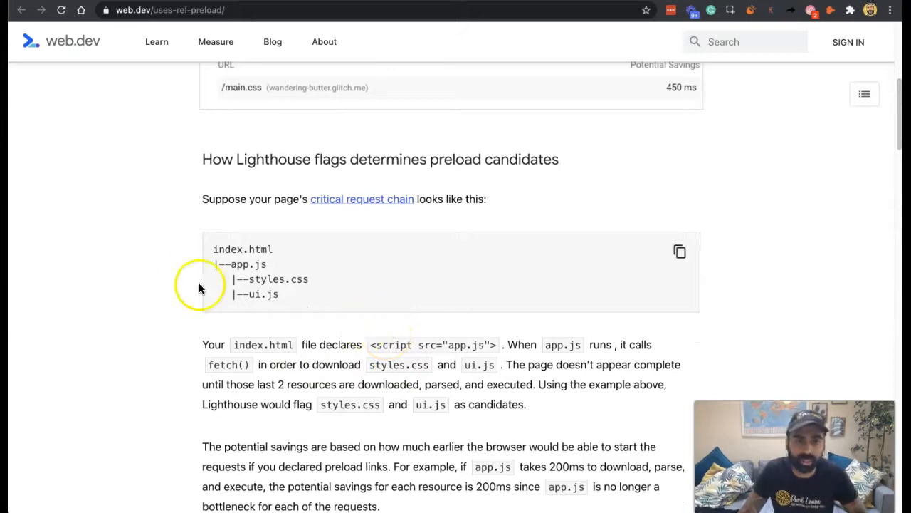
{"action": "mouse_move", "coordinate": [248, 276]}
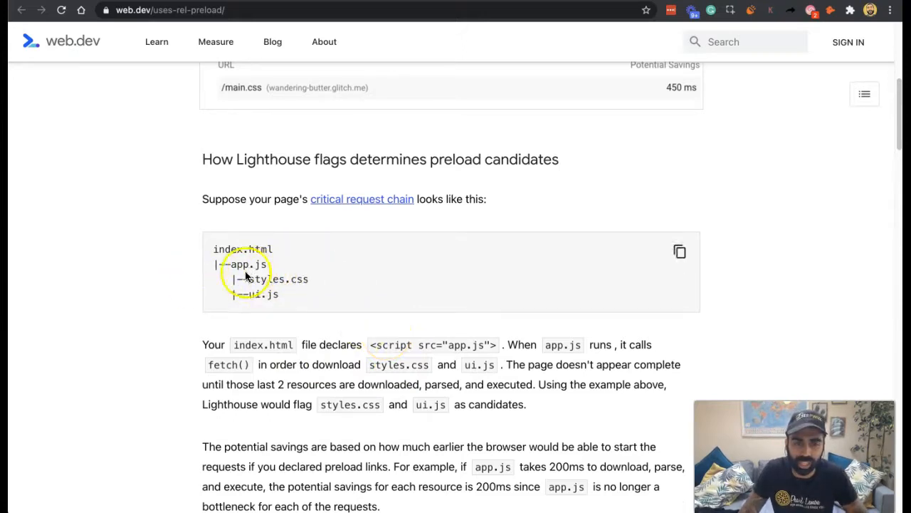
Read past the critical request chain example to the potential savings explanation
{"action": "scroll", "scroll_direction": "down", "scroll_amount": 3}
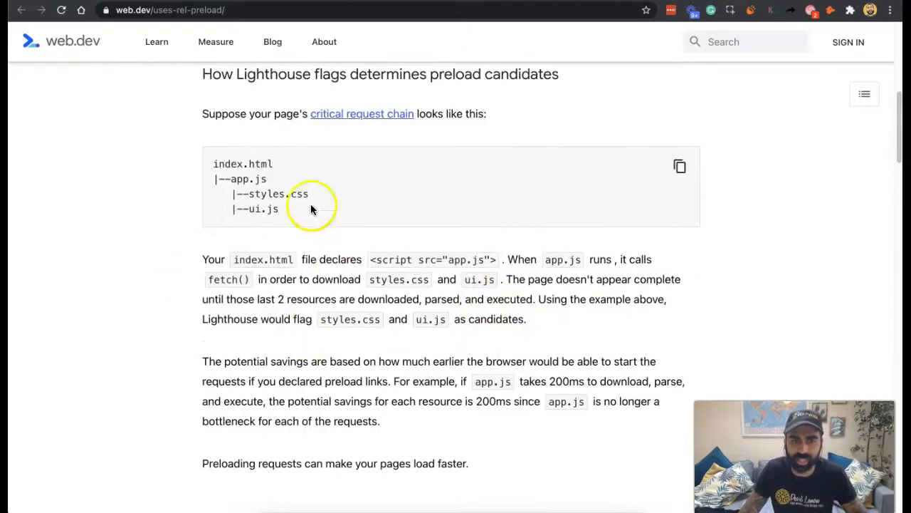
{"action": "scroll", "scroll_direction": "down", "scroll_amount": 3}
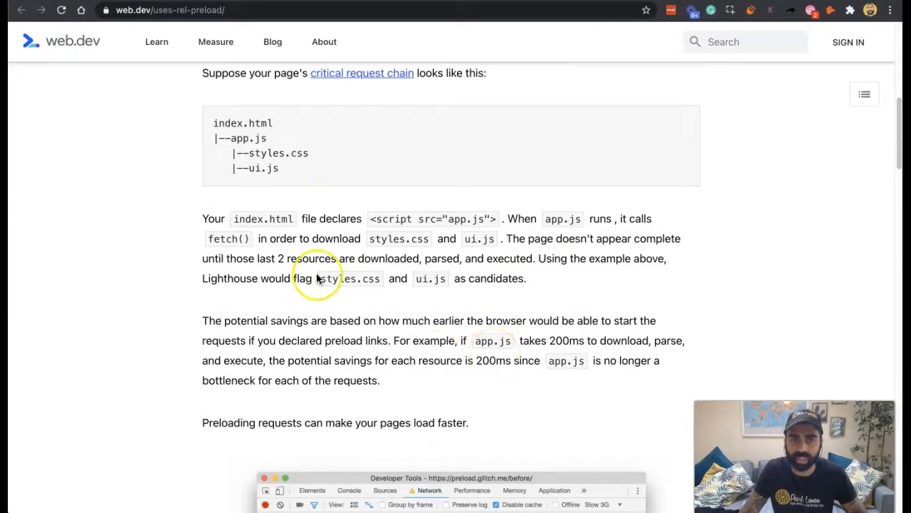
{"action": "mouse_move", "coordinate": [318, 278]}
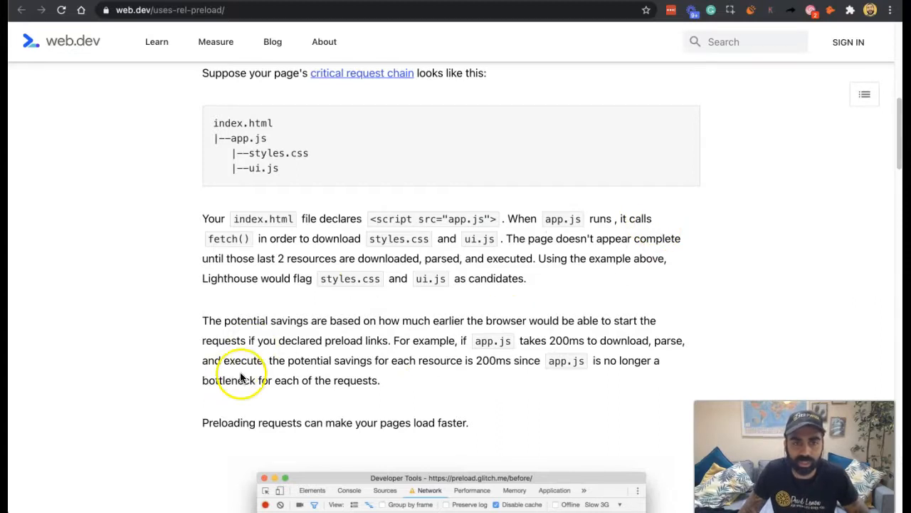
{"action": "mouse_move", "coordinate": [690, 240]}
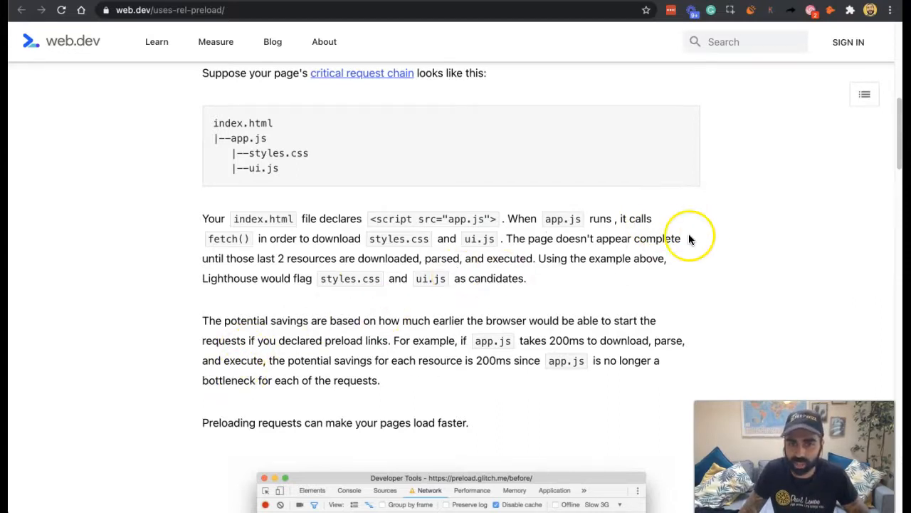
{"action": "mouse_move", "coordinate": [242, 302]}
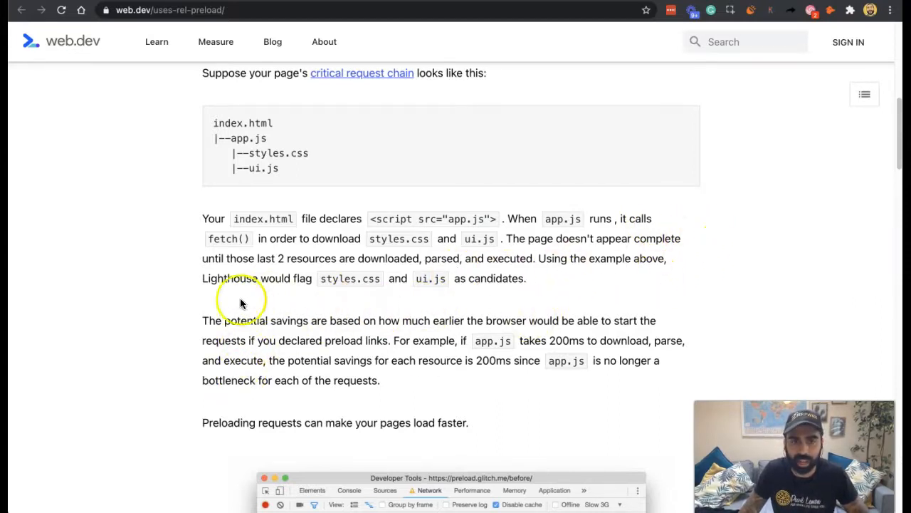
{"action": "mouse_move", "coordinate": [245, 285]}
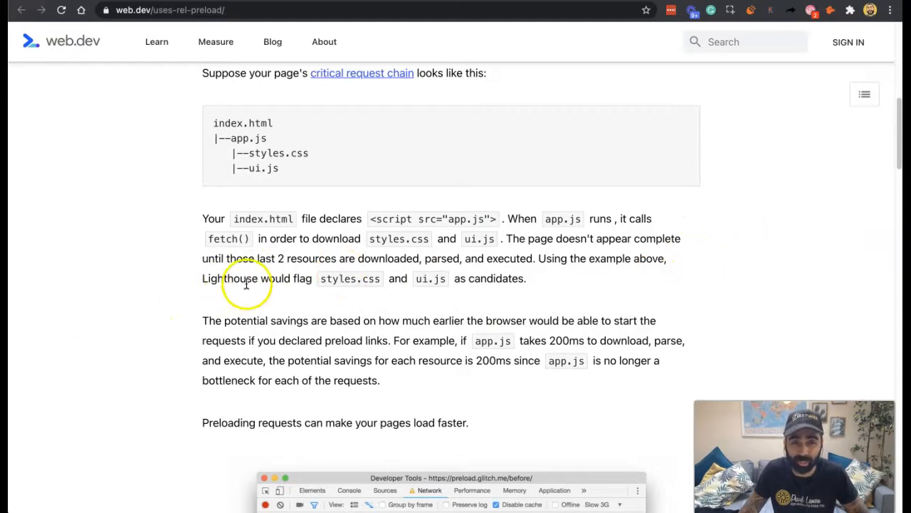
{"action": "mouse_move", "coordinate": [499, 297]}
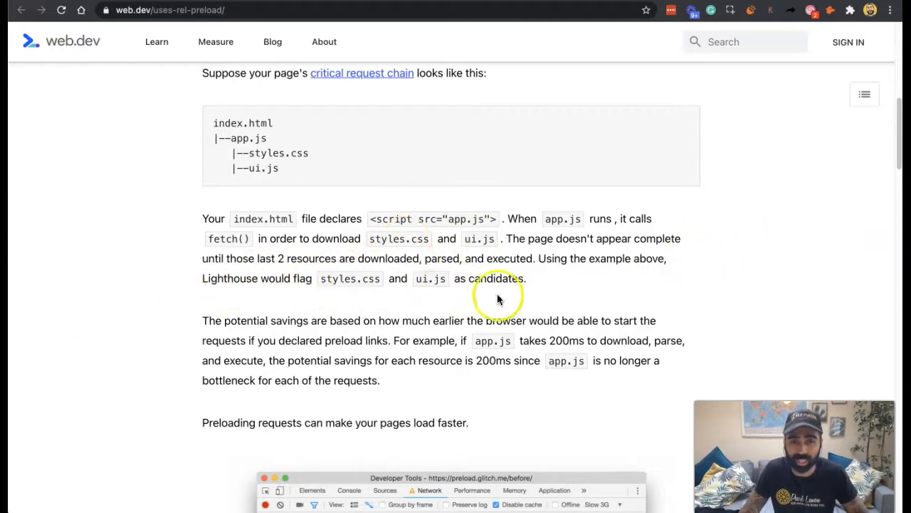
{"action": "mouse_move", "coordinate": [731, 281]}
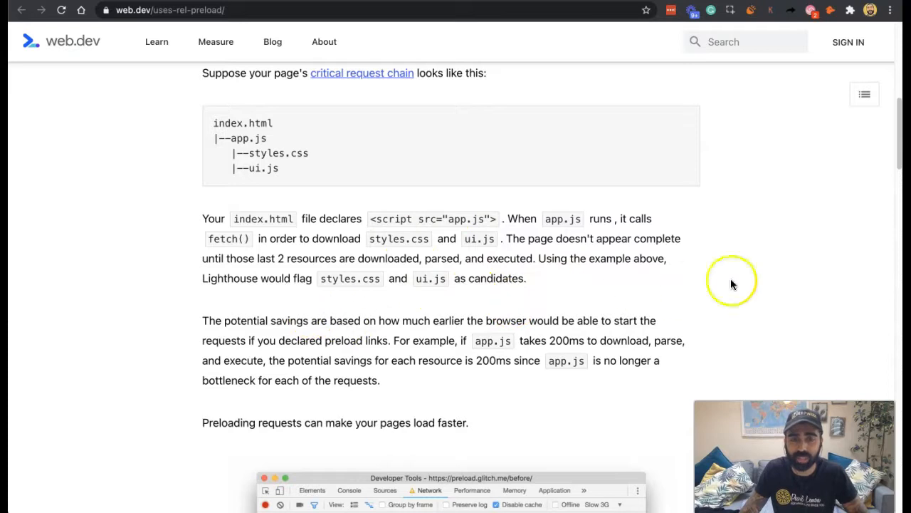
{"action": "mouse_move", "coordinate": [384, 291]}
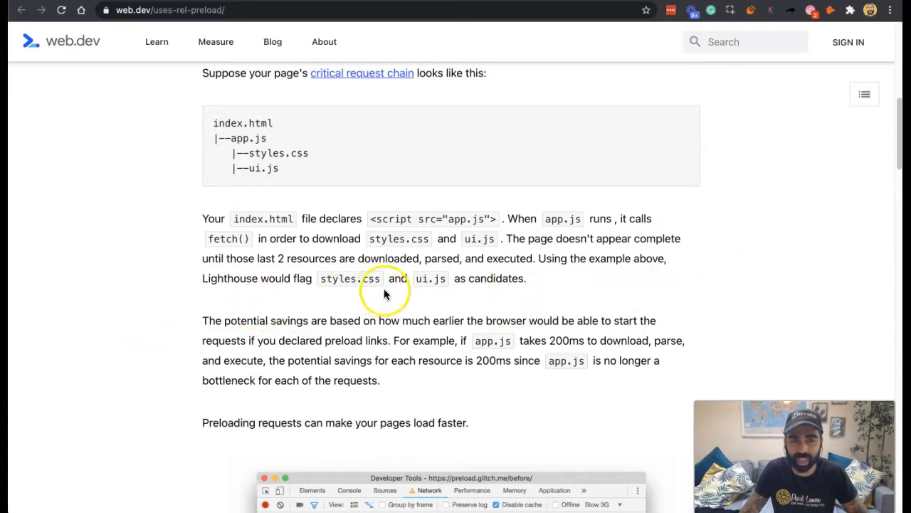
{"action": "mouse_move", "coordinate": [454, 289]}
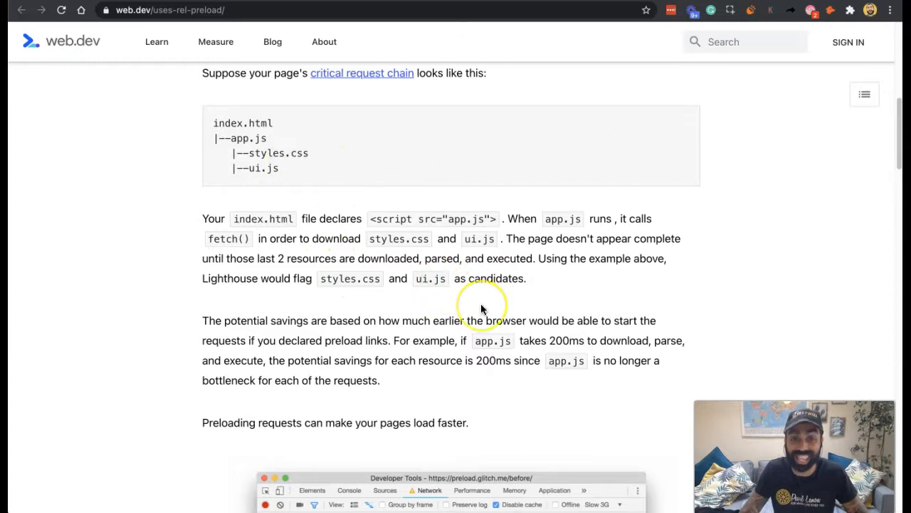
{"action": "mouse_move", "coordinate": [560, 436]}
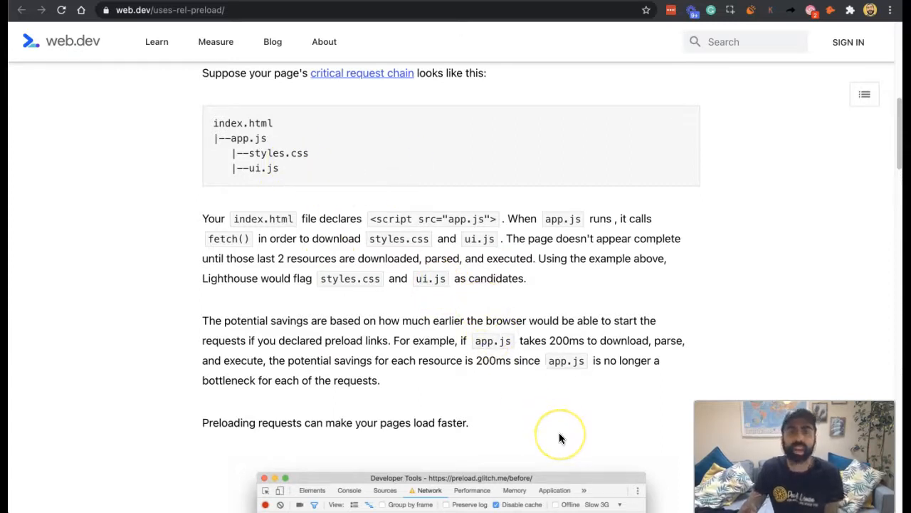
{"action": "mouse_move", "coordinate": [434, 378]}
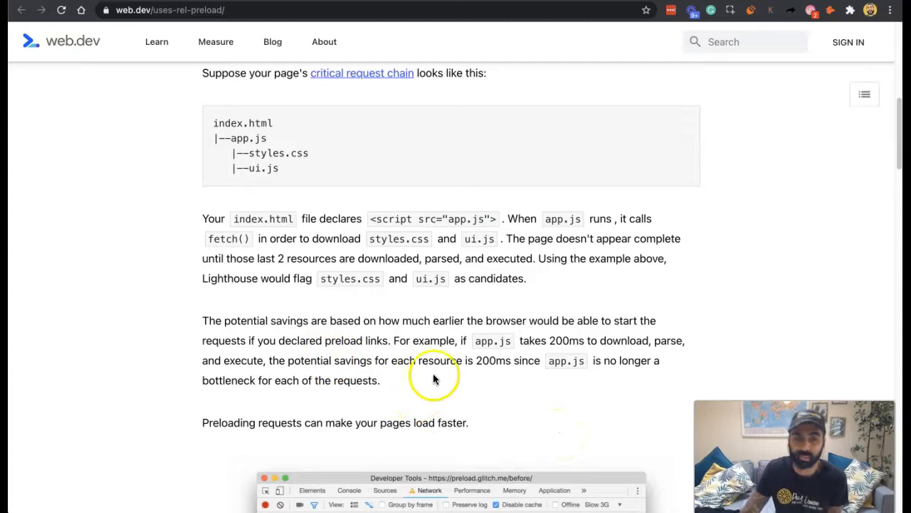
{"action": "mouse_move", "coordinate": [462, 396]}
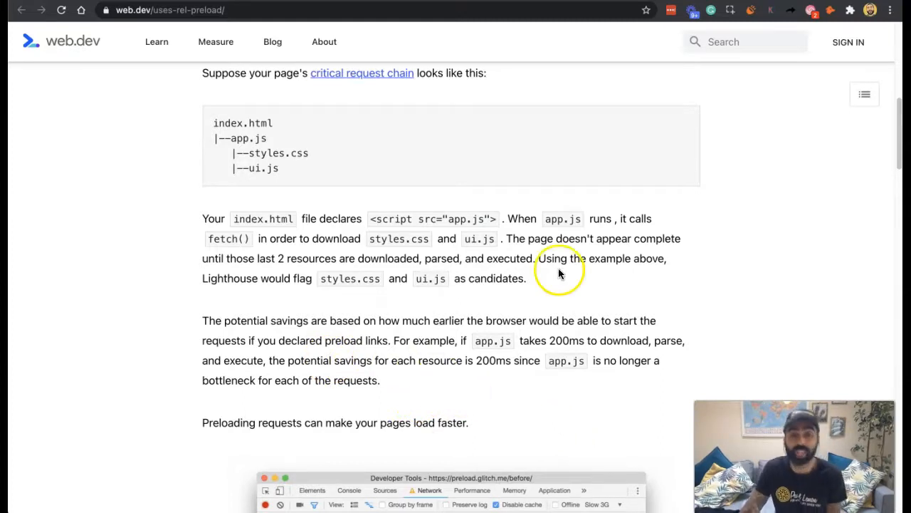
{"action": "scroll", "scroll_direction": "down", "scroll_amount": 3}
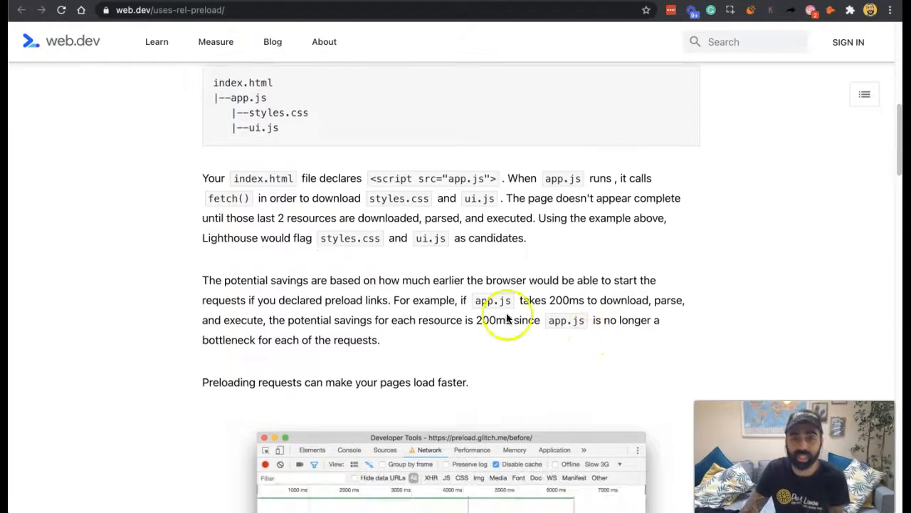
{"action": "mouse_move", "coordinate": [547, 349]}
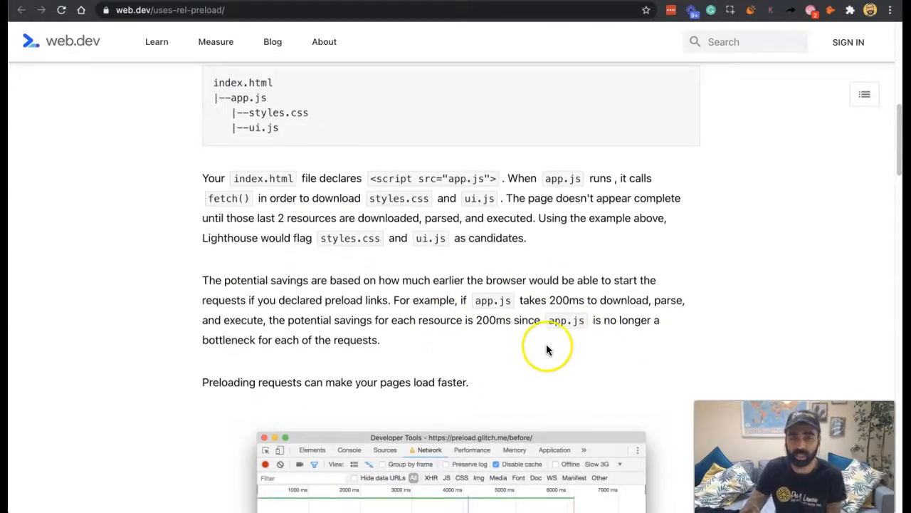
{"action": "mouse_move", "coordinate": [558, 356]}
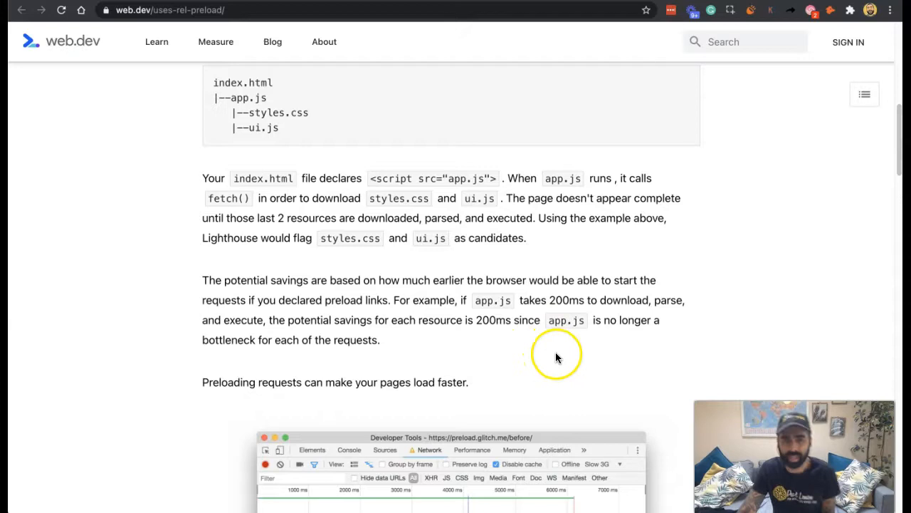
{"action": "mouse_move", "coordinate": [125, 356]}
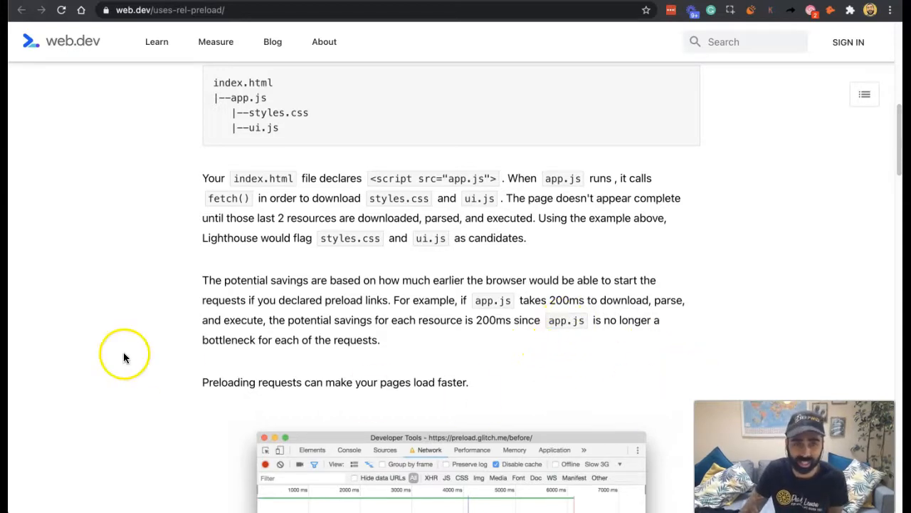
{"action": "mouse_move", "coordinate": [496, 321]}
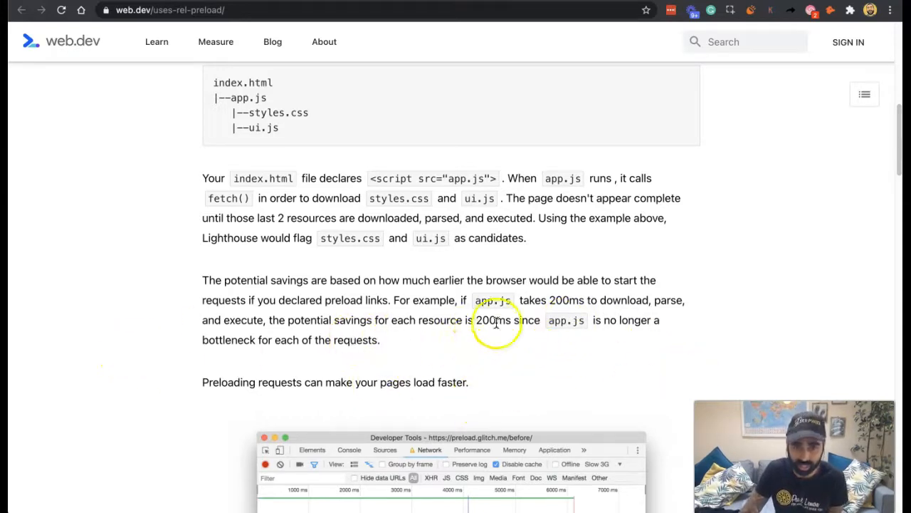
{"action": "mouse_move", "coordinate": [714, 372]}
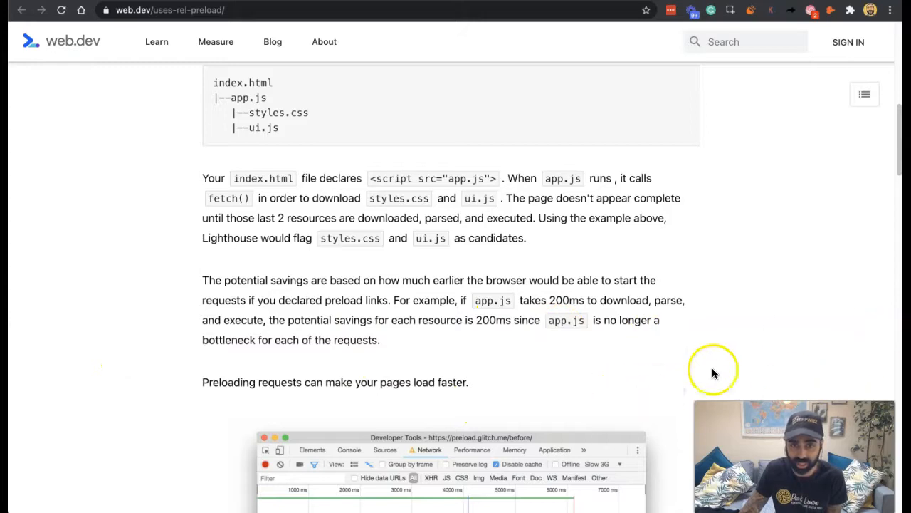
{"action": "mouse_move", "coordinate": [527, 335]}
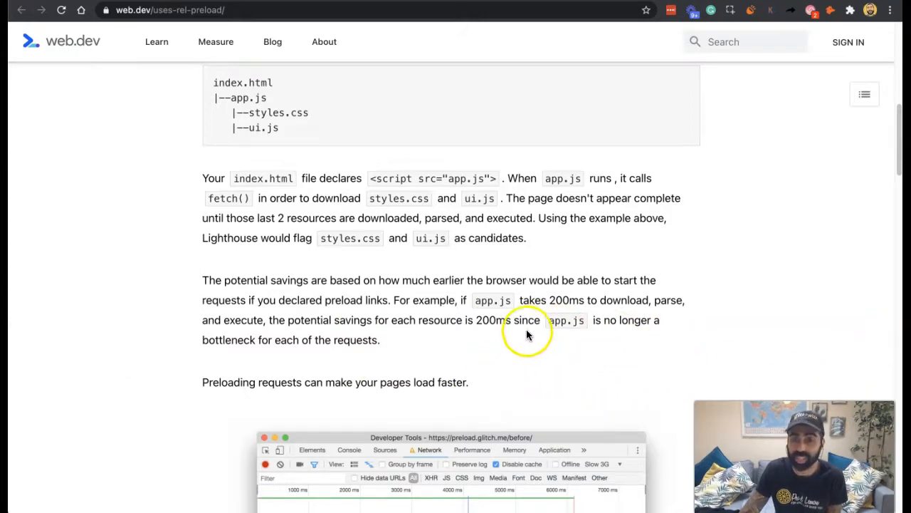
{"action": "mouse_move", "coordinate": [476, 402]}
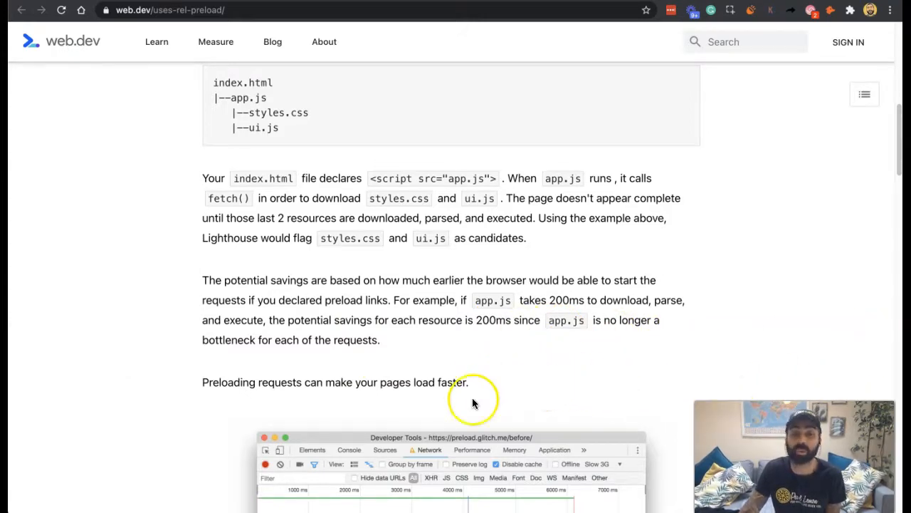
{"action": "scroll", "scroll_direction": "down", "scroll_amount": 3}
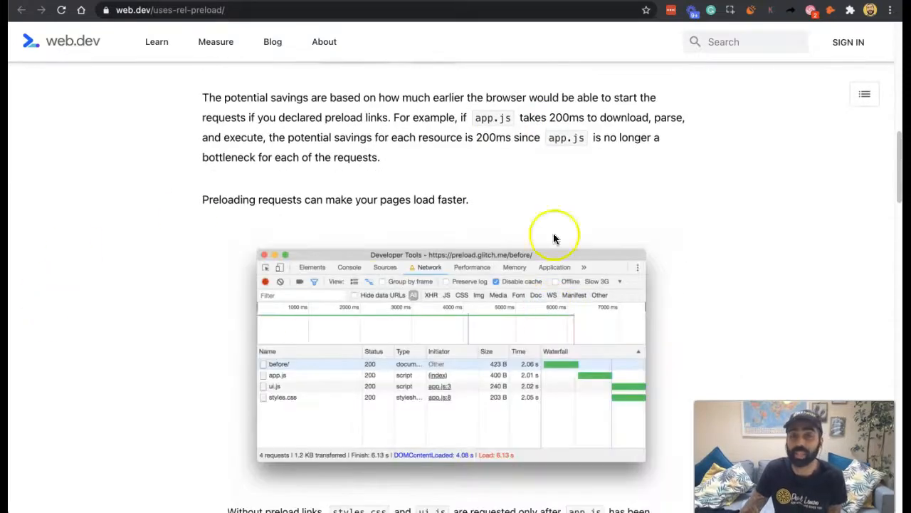
{"action": "mouse_move", "coordinate": [349, 366]}
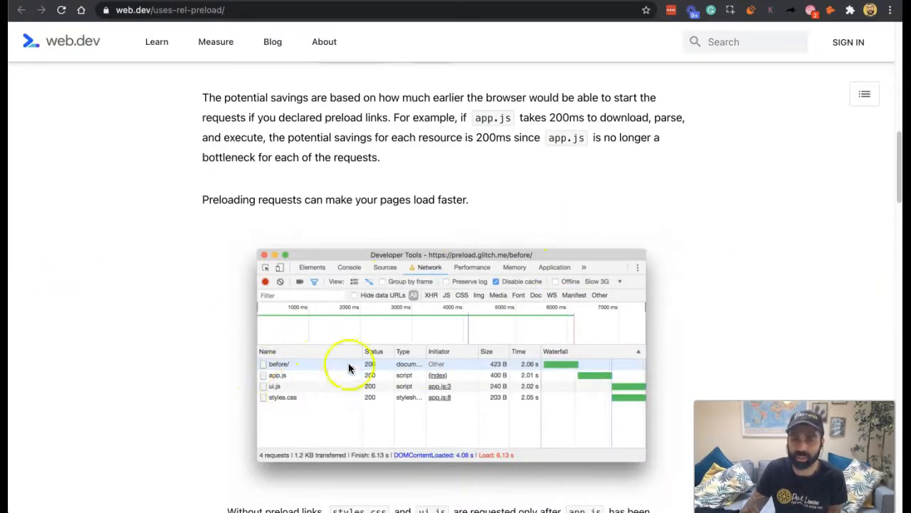
{"action": "mouse_move", "coordinate": [509, 395]}
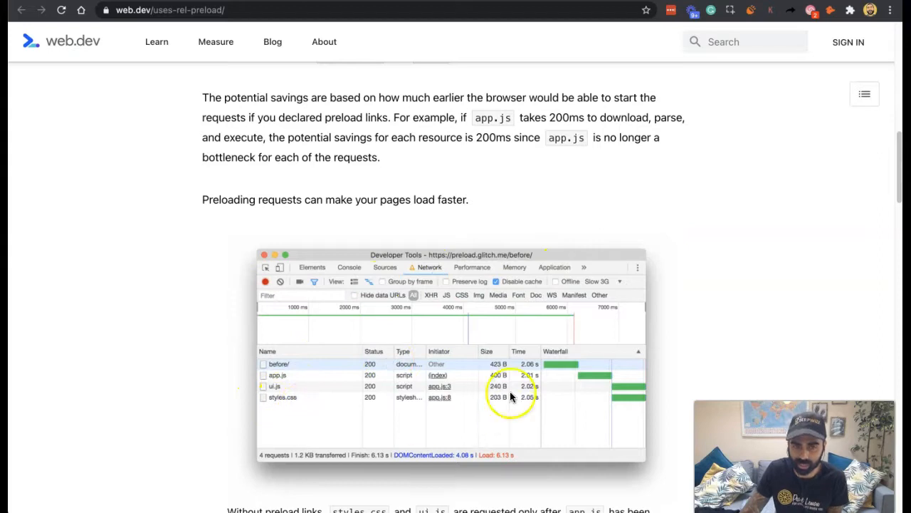
Reach the DevTools waterfall showing styles.css and ui.js delayed until app.js, and 'Declare your preload links'
{"action": "scroll", "scroll_direction": "down", "scroll_amount": 3}
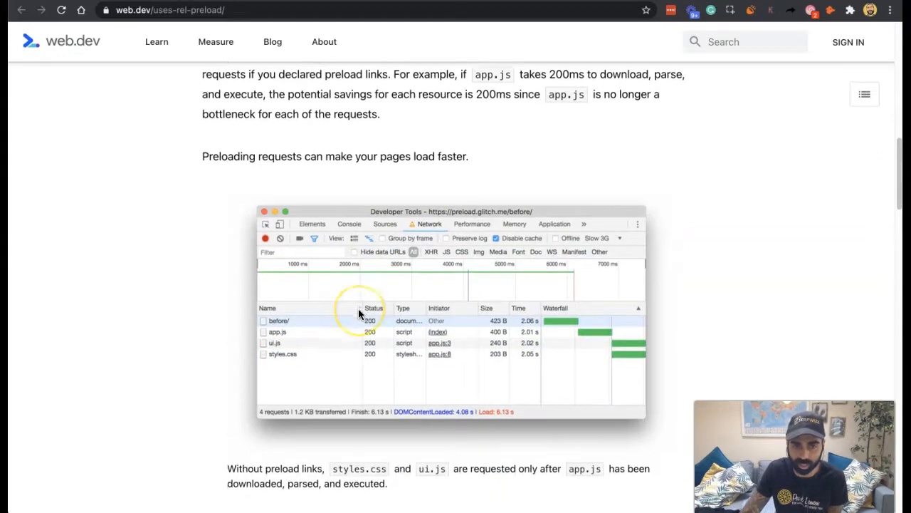
{"action": "scroll", "scroll_direction": "down", "scroll_amount": 3}
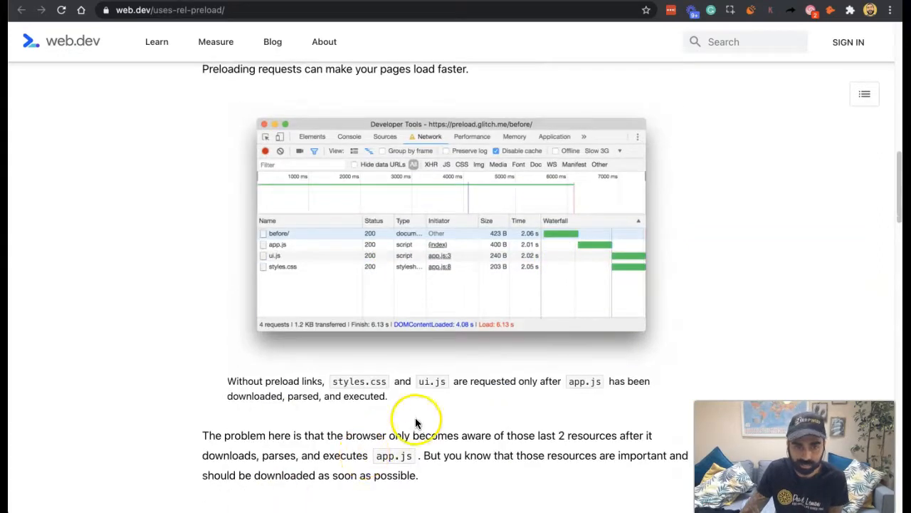
{"action": "mouse_move", "coordinate": [527, 418]}
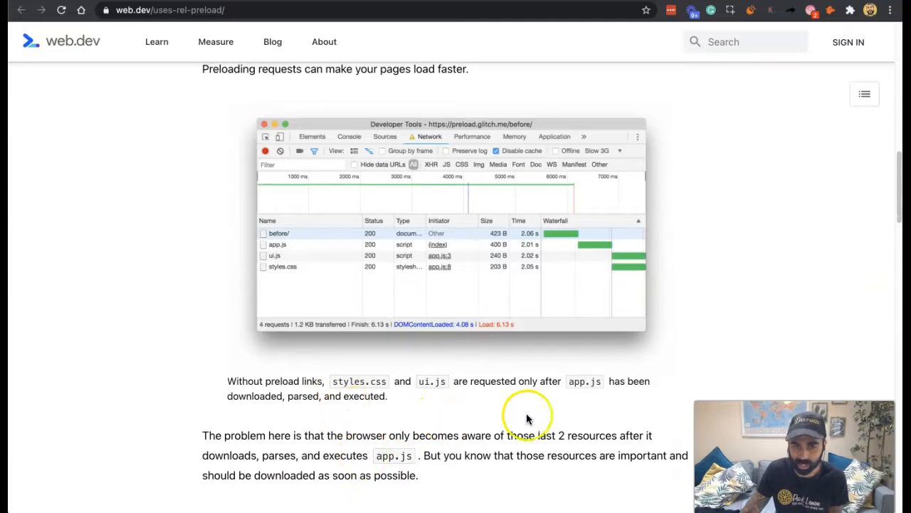
{"action": "mouse_move", "coordinate": [541, 401]}
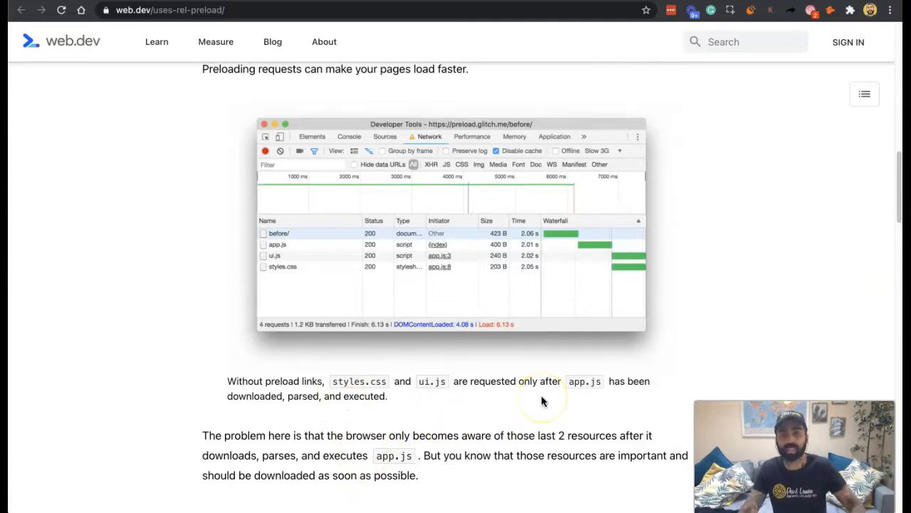
{"action": "mouse_move", "coordinate": [605, 363]}
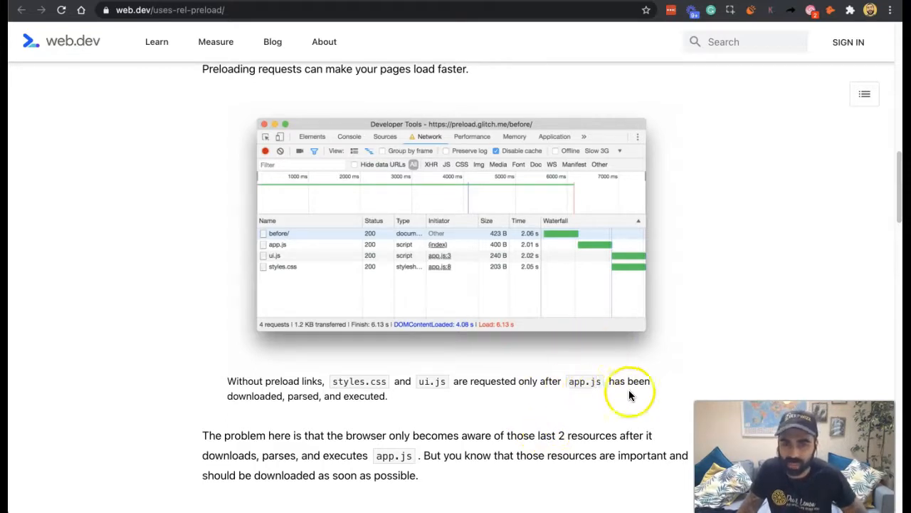
{"action": "scroll", "scroll_direction": "down", "scroll_amount": 3}
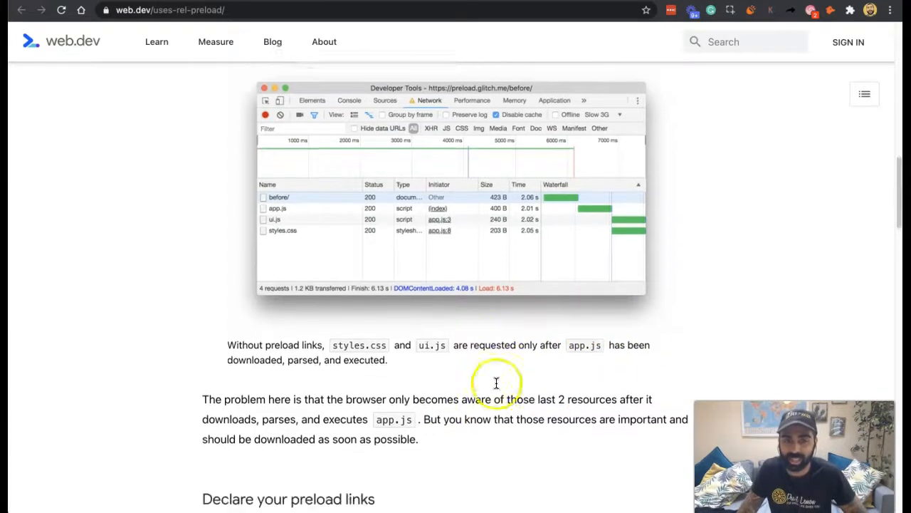
{"action": "scroll", "scroll_direction": "down", "scroll_amount": 3}
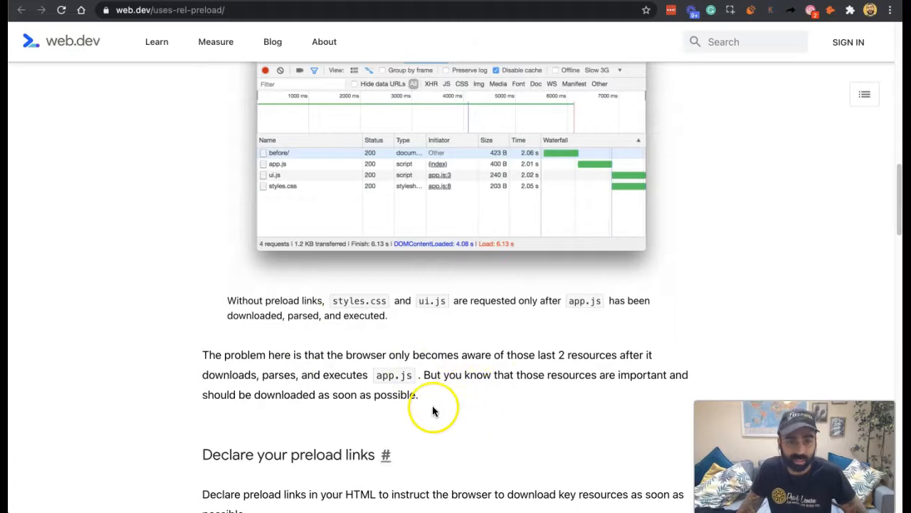
{"action": "mouse_move", "coordinate": [434, 410]}
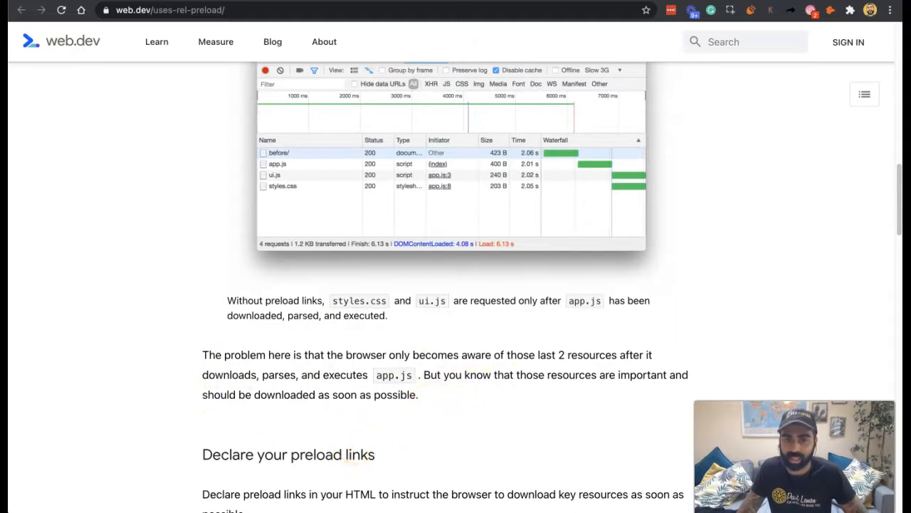
{"action": "scroll", "scroll_direction": "down", "scroll_amount": 3}
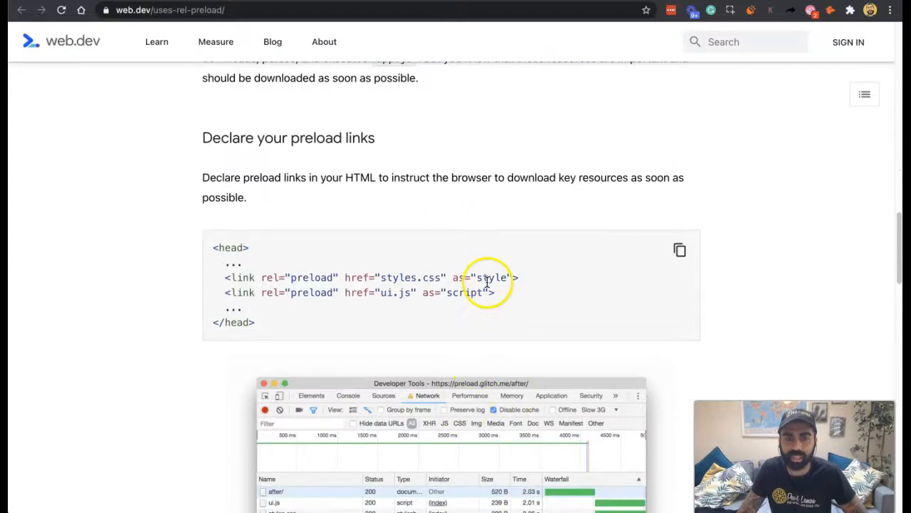
{"action": "scroll", "scroll_direction": "down", "scroll_amount": 3}
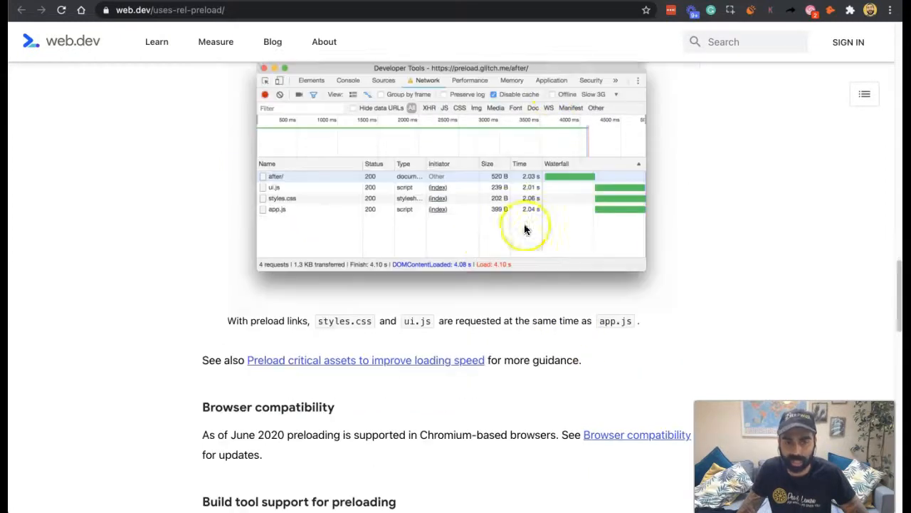
{"action": "scroll", "scroll_direction": "down", "scroll_amount": 3}
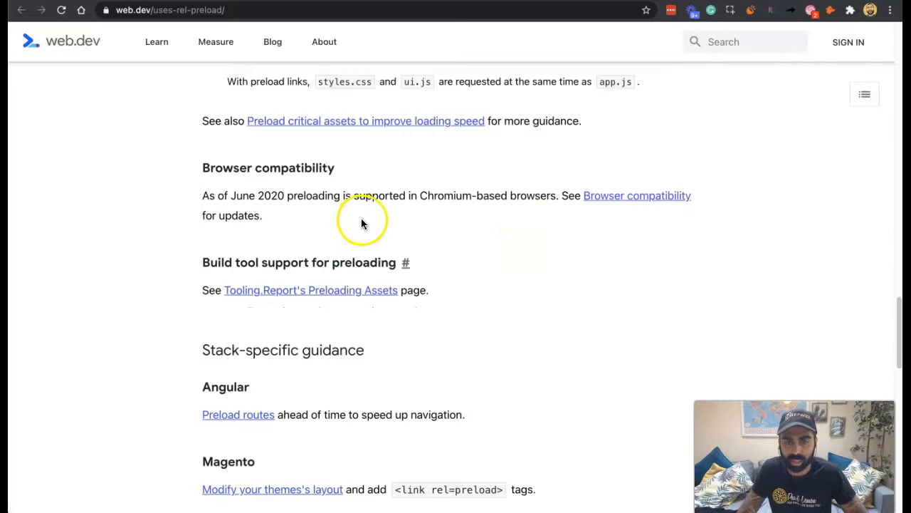
{"action": "mouse_move", "coordinate": [475, 237]}
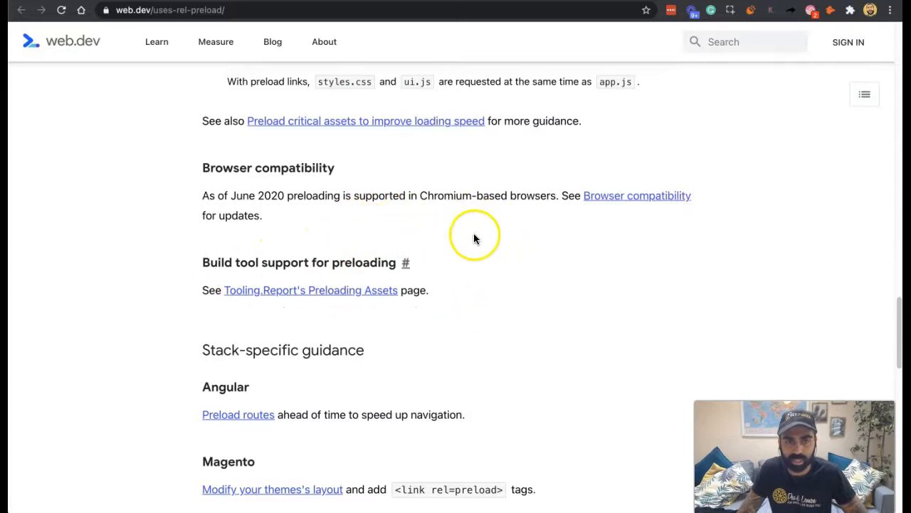
{"action": "mouse_move", "coordinate": [547, 298]}
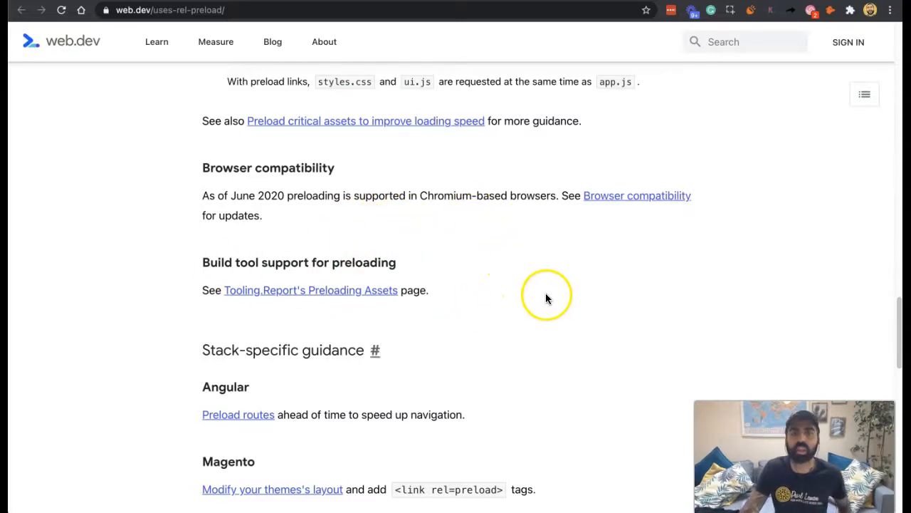
{"action": "scroll", "scroll_direction": "down", "scroll_amount": 3}
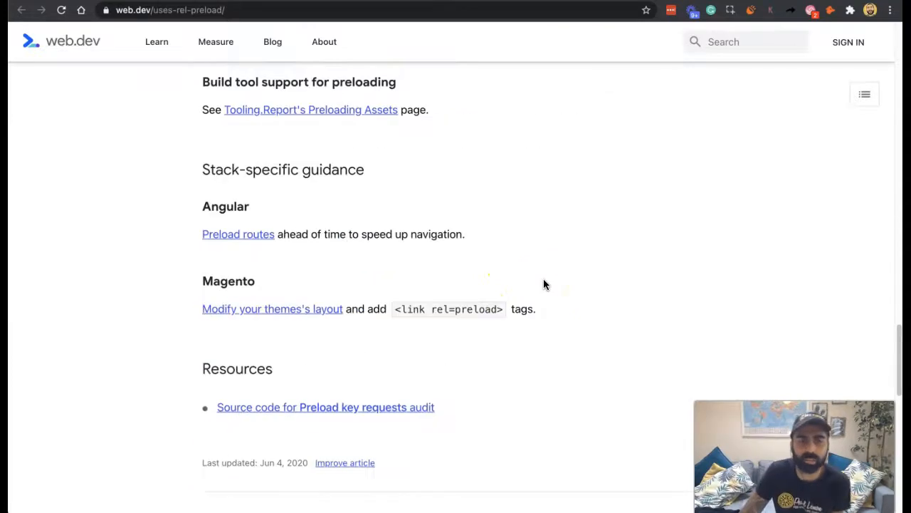
{"action": "mouse_move", "coordinate": [329, 245]}
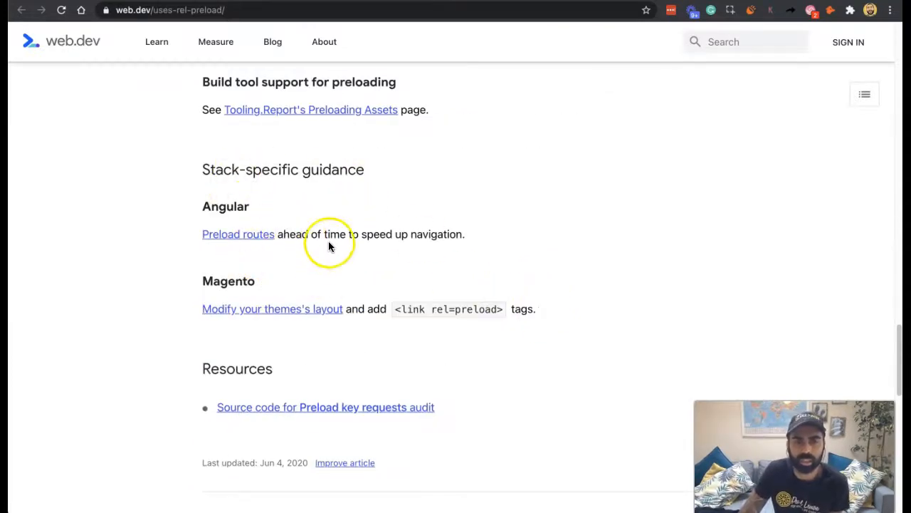
{"action": "mouse_move", "coordinate": [374, 437]}
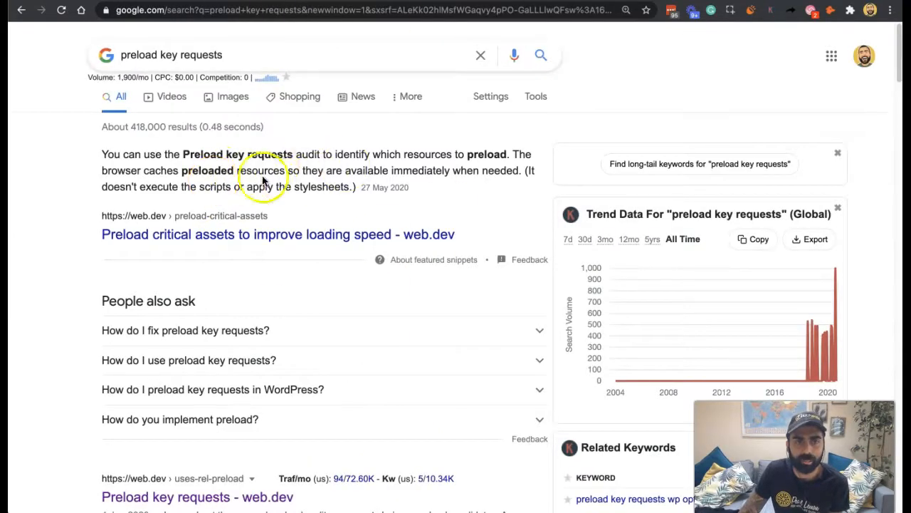
{"action": "mouse_move", "coordinate": [260, 203]}
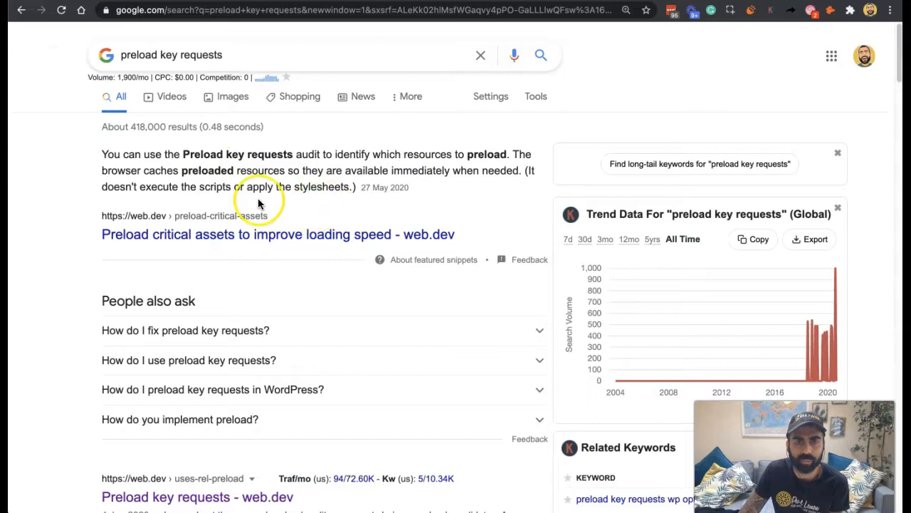
{"action": "mouse_move", "coordinate": [266, 175]}
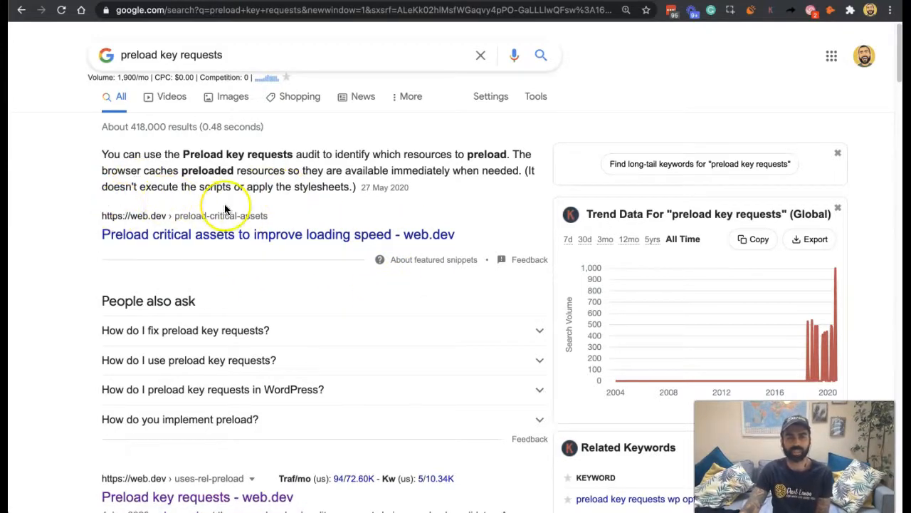
{"action": "mouse_move", "coordinate": [335, 234]}
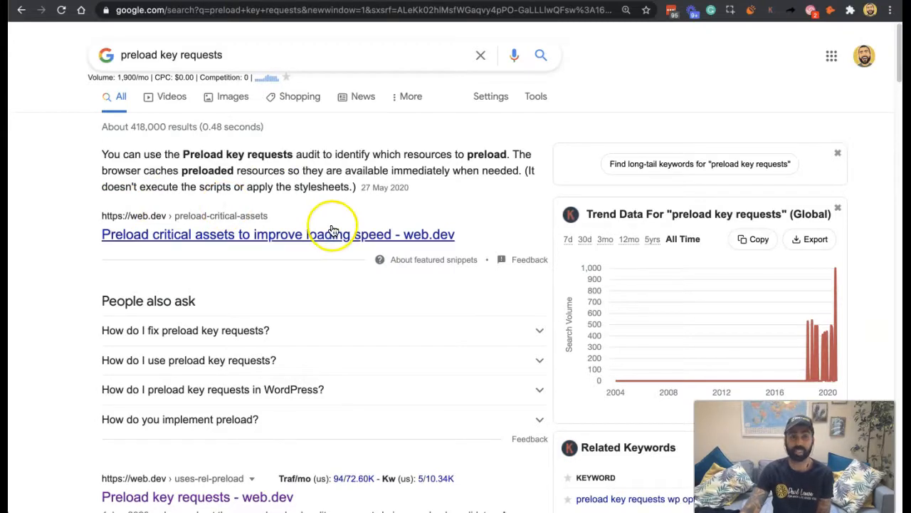
{"action": "mouse_move", "coordinate": [369, 203]}
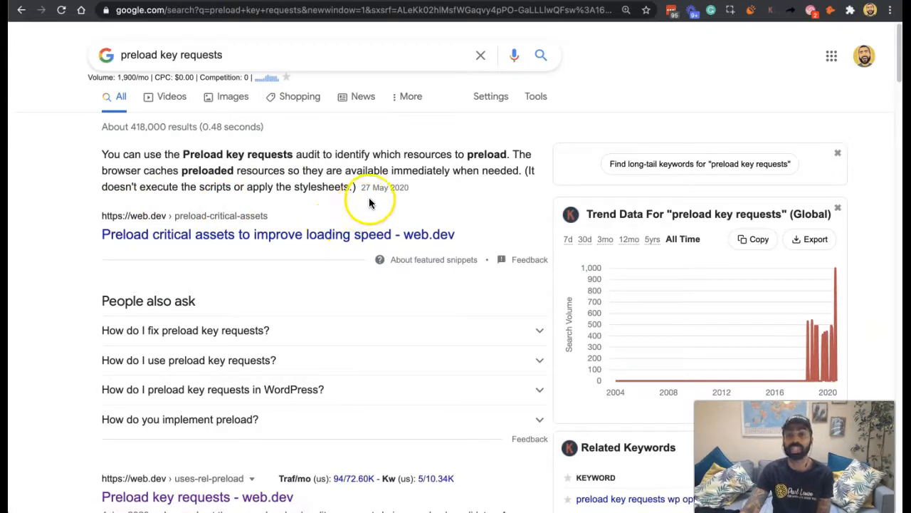
{"action": "mouse_move", "coordinate": [422, 340]}
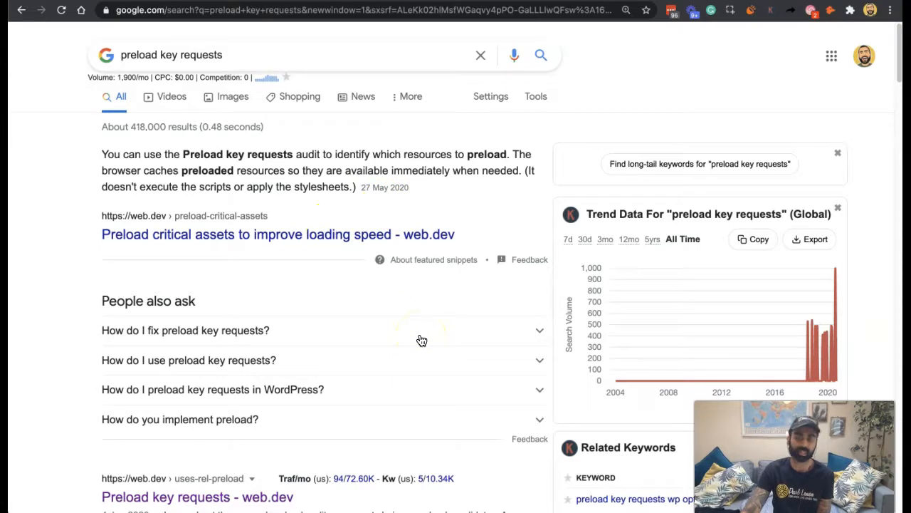
{"action": "mouse_move", "coordinate": [425, 329]}
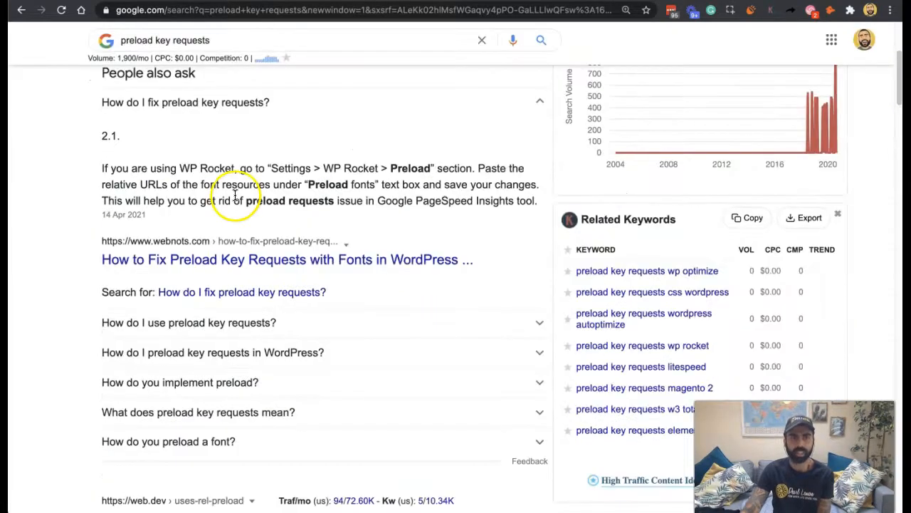
{"action": "mouse_move", "coordinate": [239, 174]}
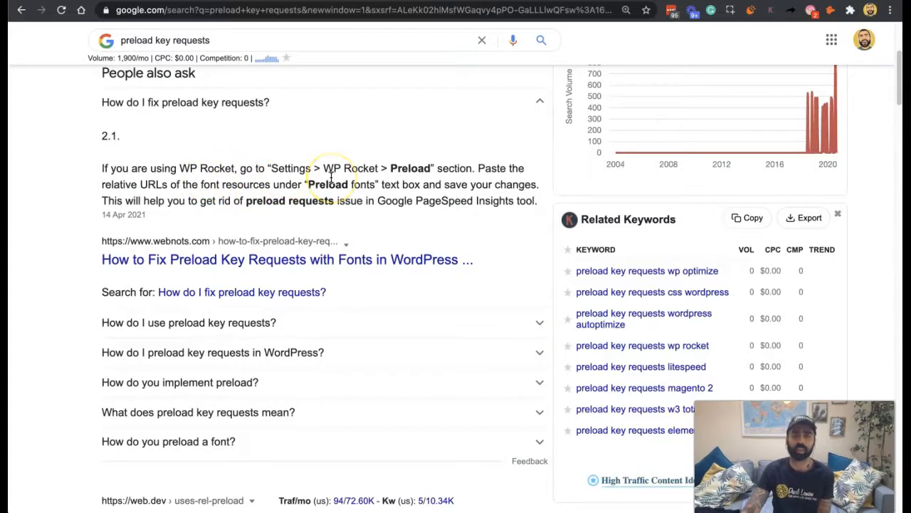
{"action": "mouse_move", "coordinate": [207, 306]}
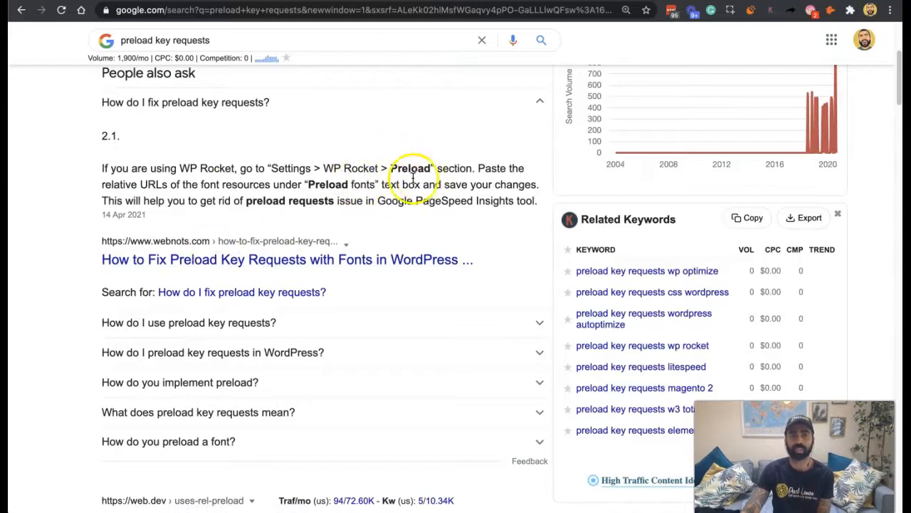
{"action": "mouse_move", "coordinate": [83, 217]}
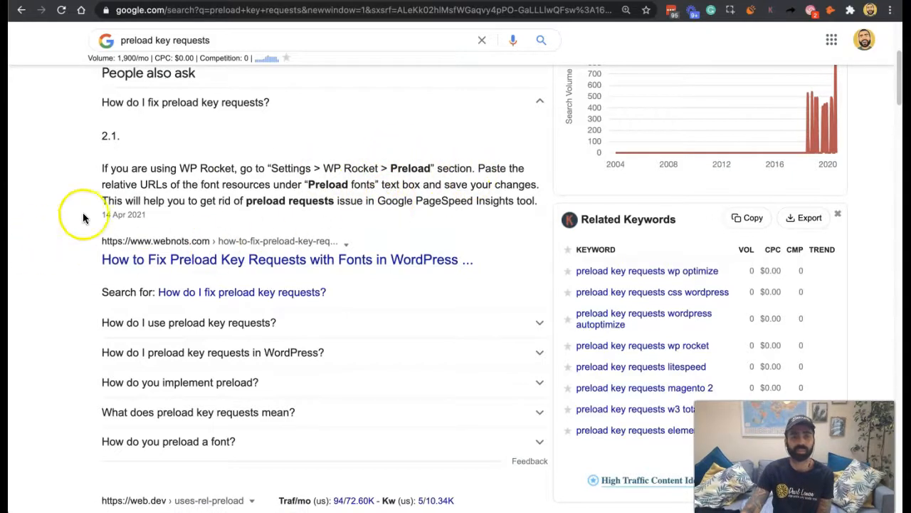
Read the expanded GTmetrix answers on fixing and using preload key requests, loading more People also ask questions
{"action": "scroll", "scroll_direction": "down", "scroll_amount": 3}
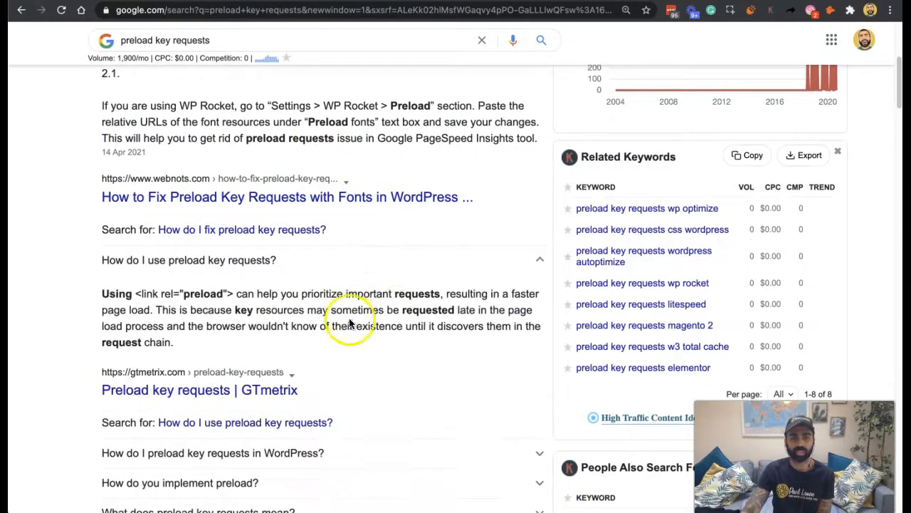
{"action": "scroll", "scroll_direction": "down", "scroll_amount": 3}
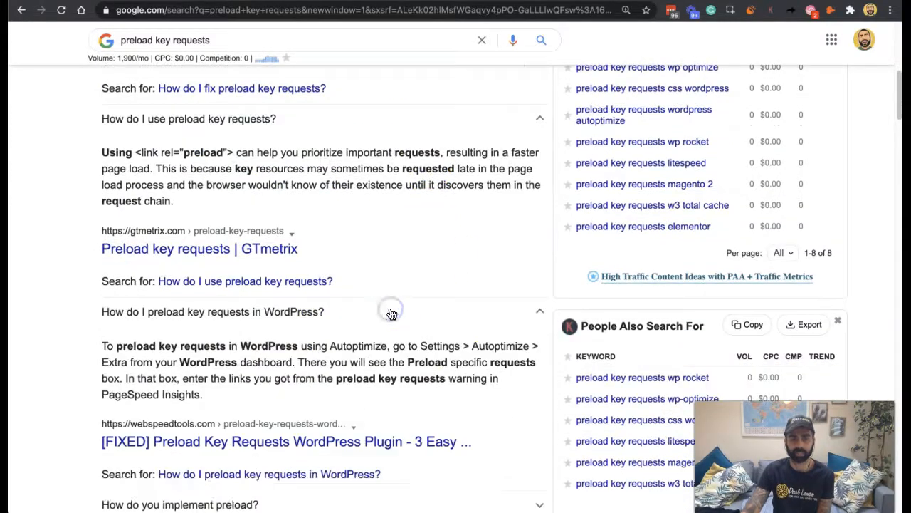
{"action": "mouse_move", "coordinate": [398, 324]}
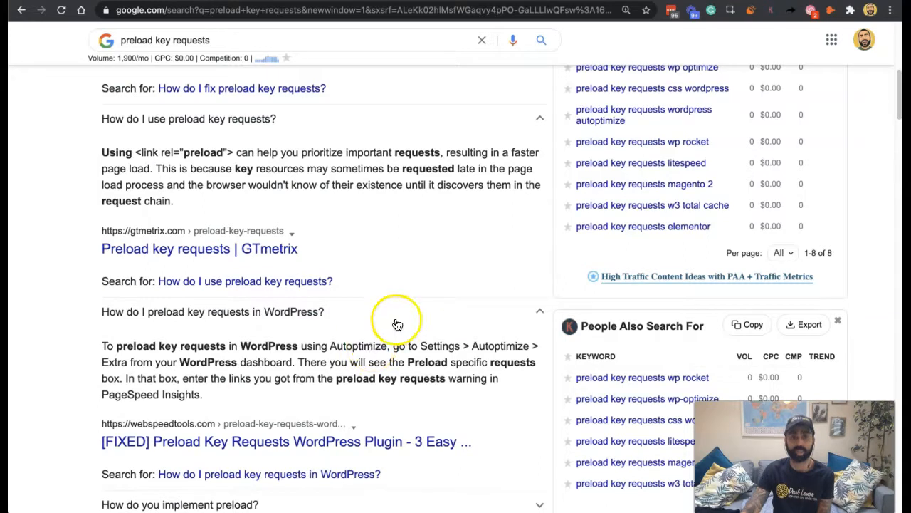
{"action": "scroll", "scroll_direction": "down", "scroll_amount": 3}
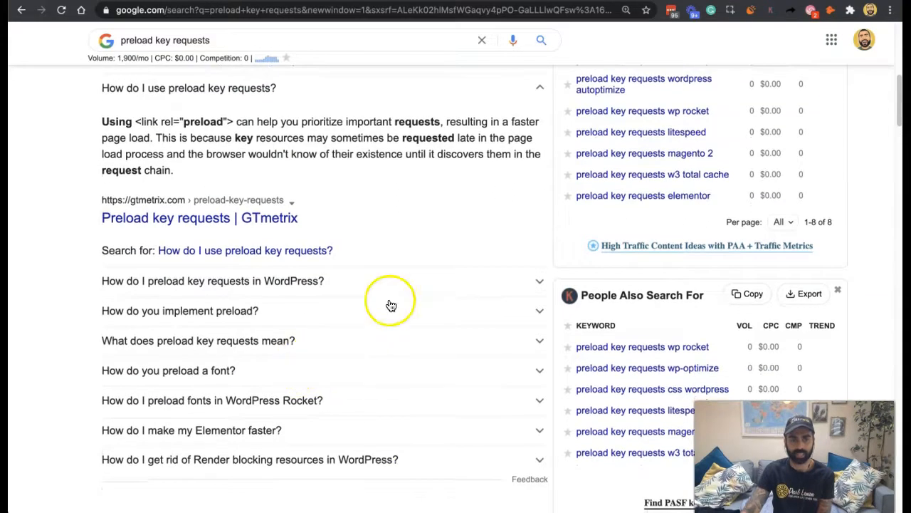
{"action": "mouse_move", "coordinate": [343, 356]}
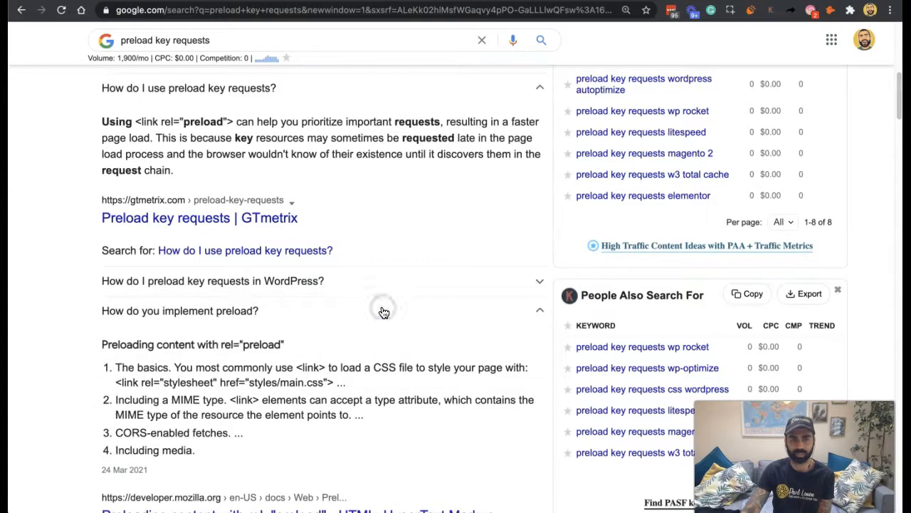
{"action": "scroll", "scroll_direction": "down", "scroll_amount": 3}
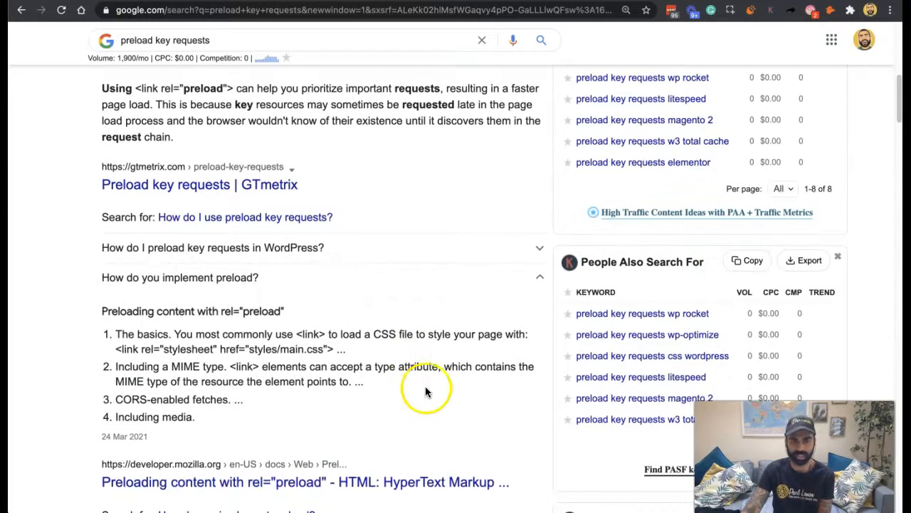
{"action": "mouse_move", "coordinate": [439, 352]}
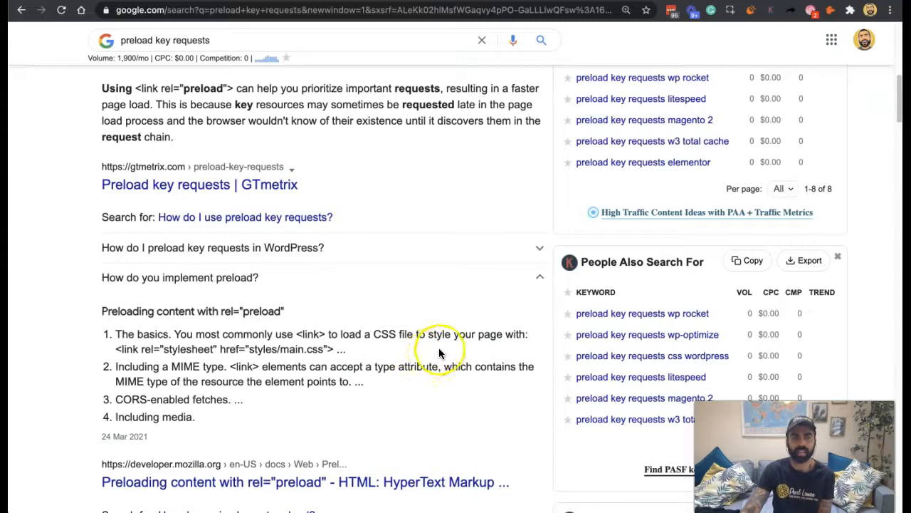
{"action": "mouse_move", "coordinate": [395, 260]}
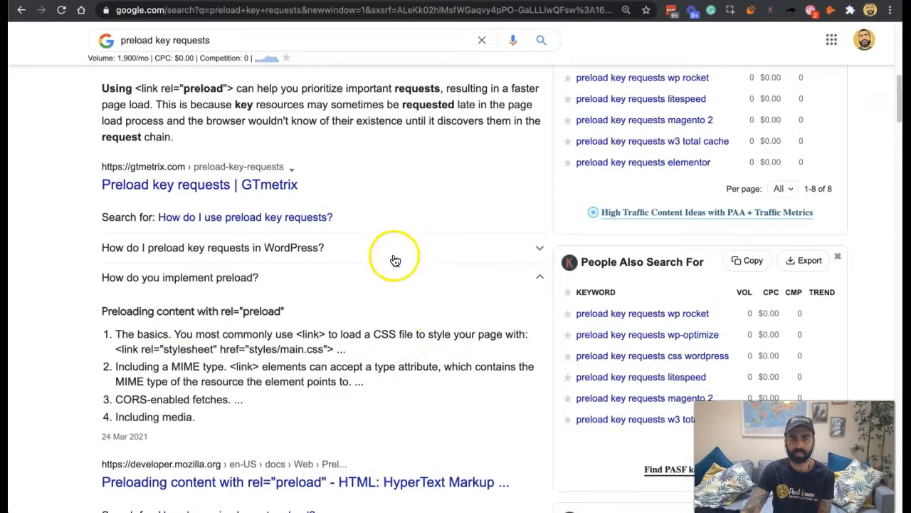
{"action": "mouse_move", "coordinate": [199, 454]}
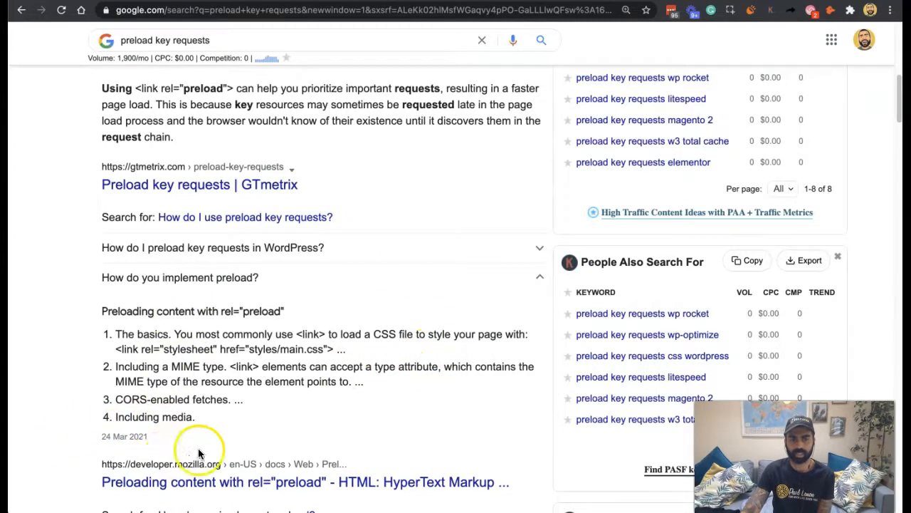
{"action": "mouse_move", "coordinate": [415, 277]}
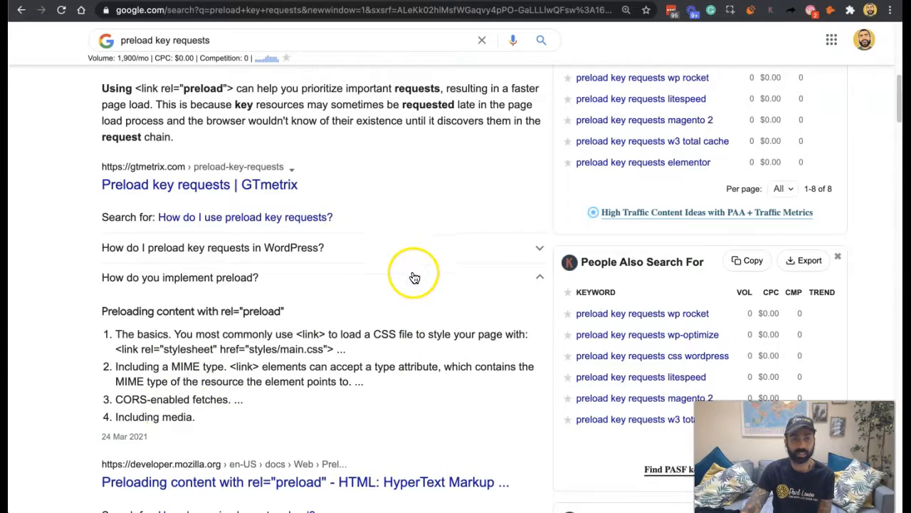
{"action": "scroll", "scroll_direction": "down", "scroll_amount": 3}
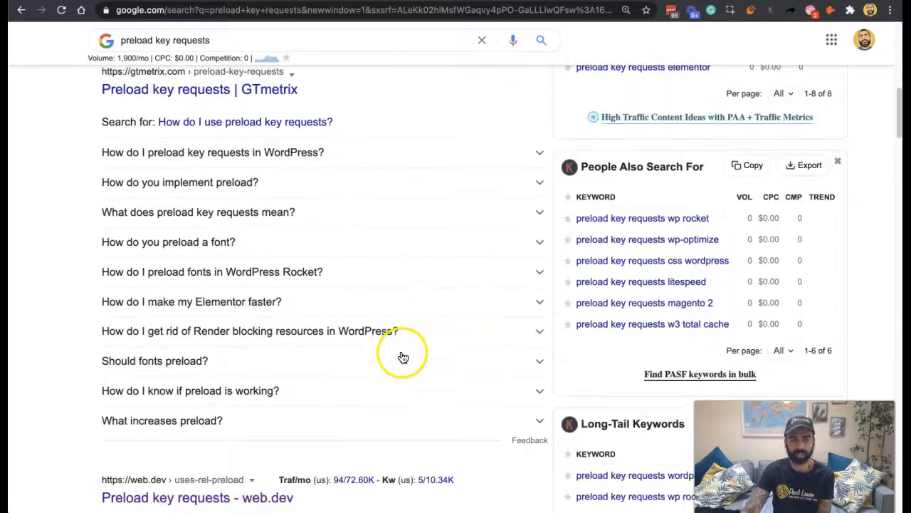
{"action": "scroll", "scroll_direction": "down", "scroll_amount": 3}
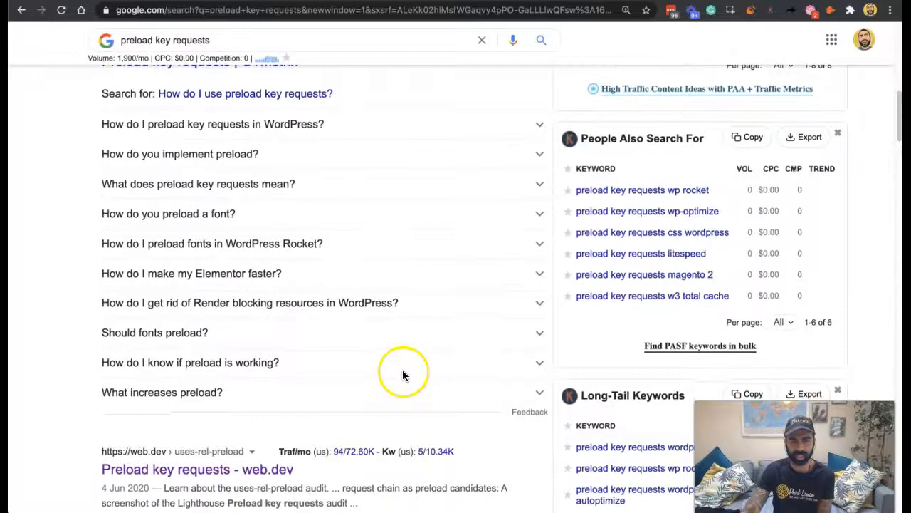
{"action": "scroll", "scroll_direction": "down", "scroll_amount": 3}
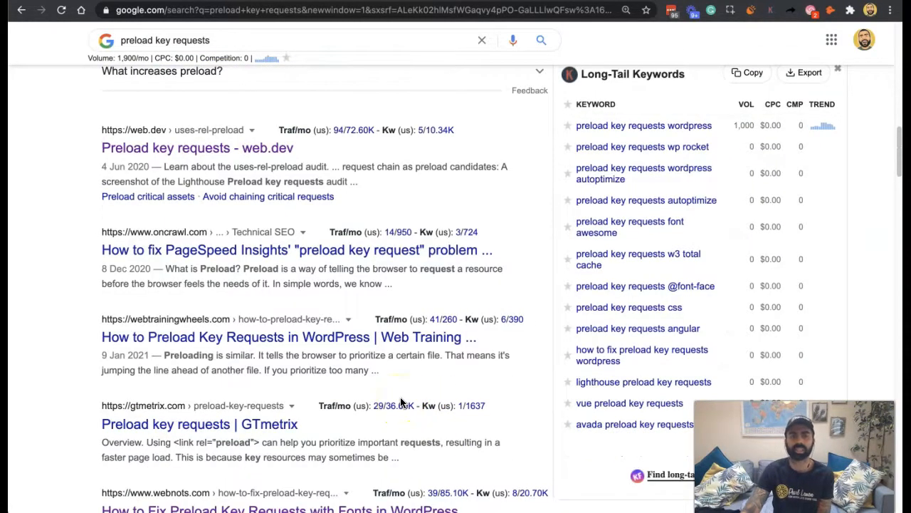
{"action": "scroll", "scroll_direction": "up", "scroll_amount": 3}
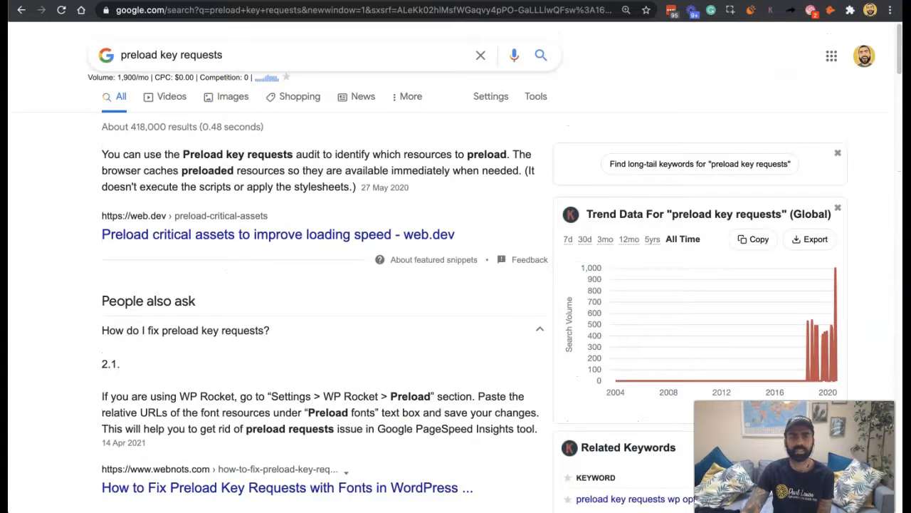